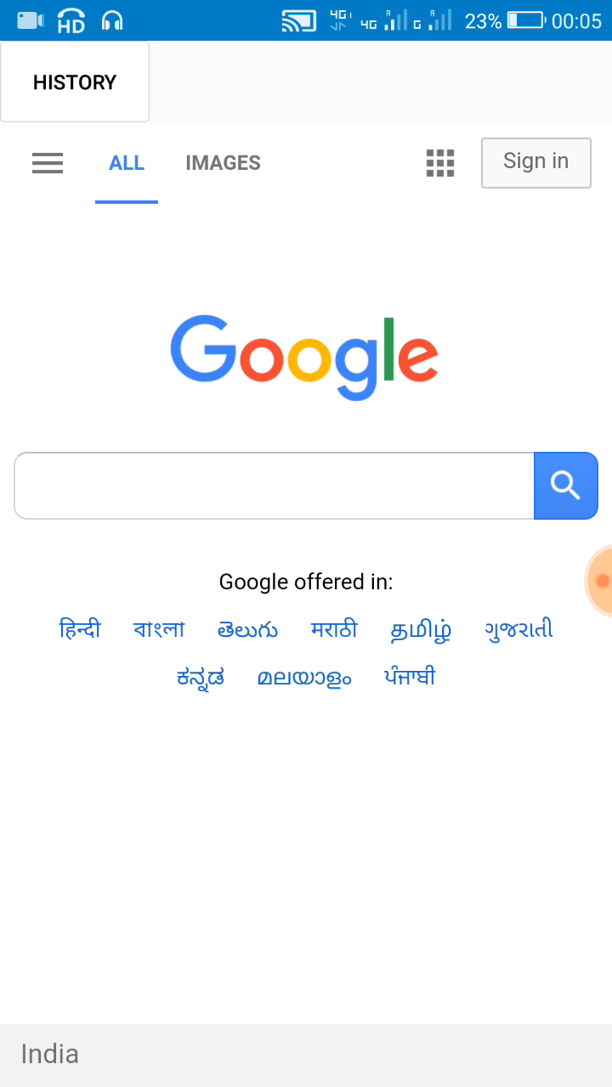
View the HISTORY list, tick a visited-page entry and scroll through the rows.
left_click(75, 82)
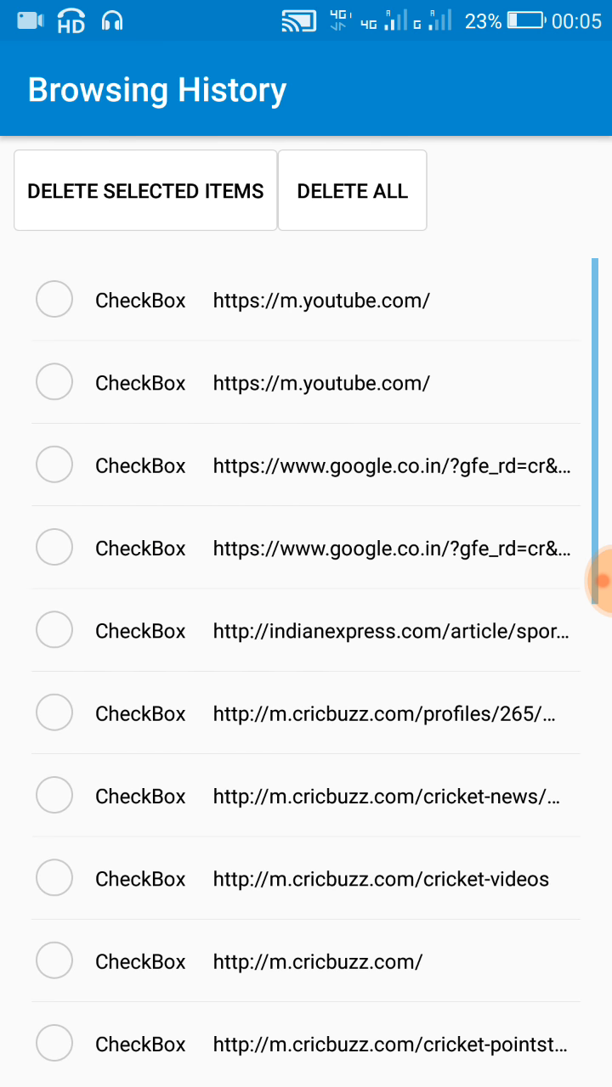
scroll("down", 3)
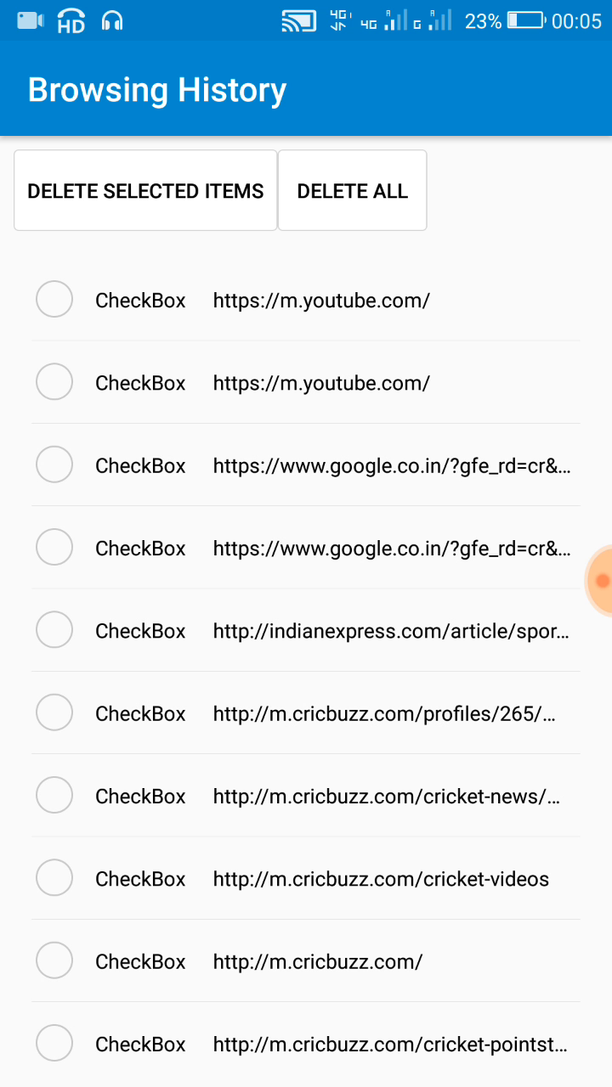
left_click(55, 382)
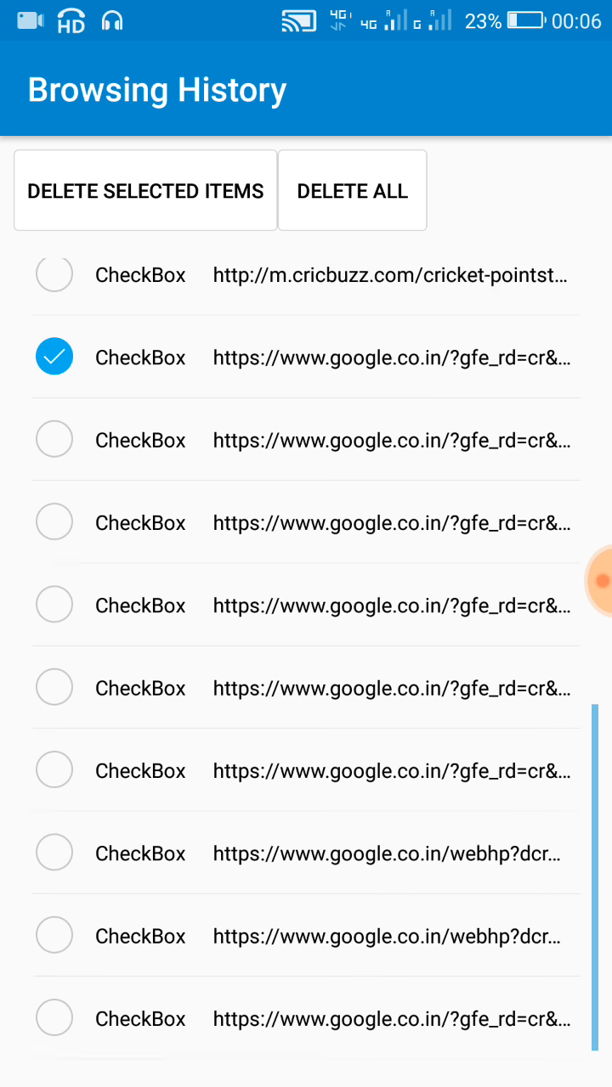
scroll("down", 3)
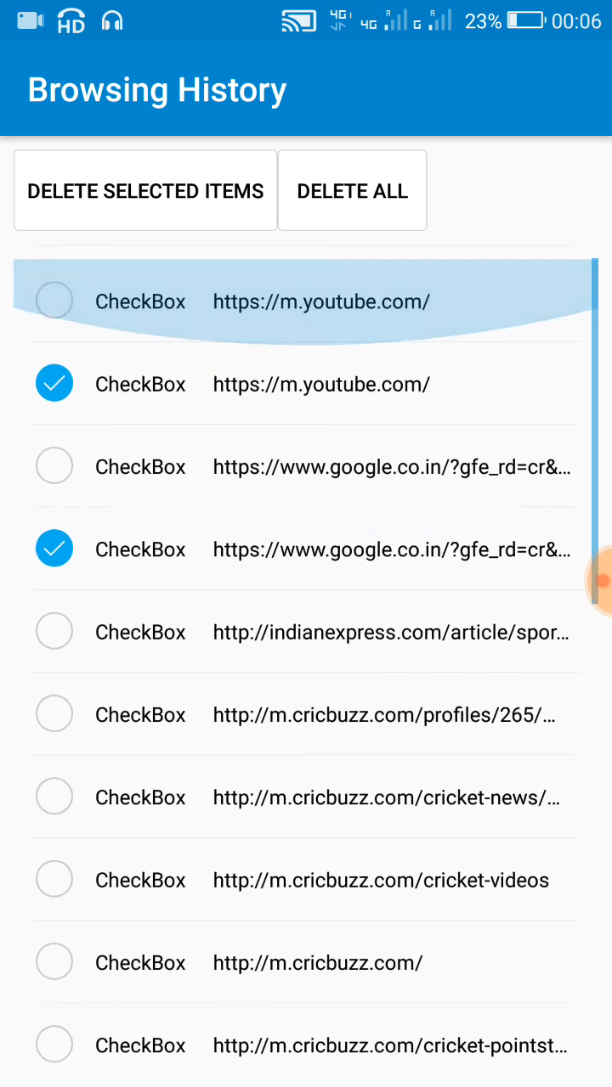
scroll("down", 3)
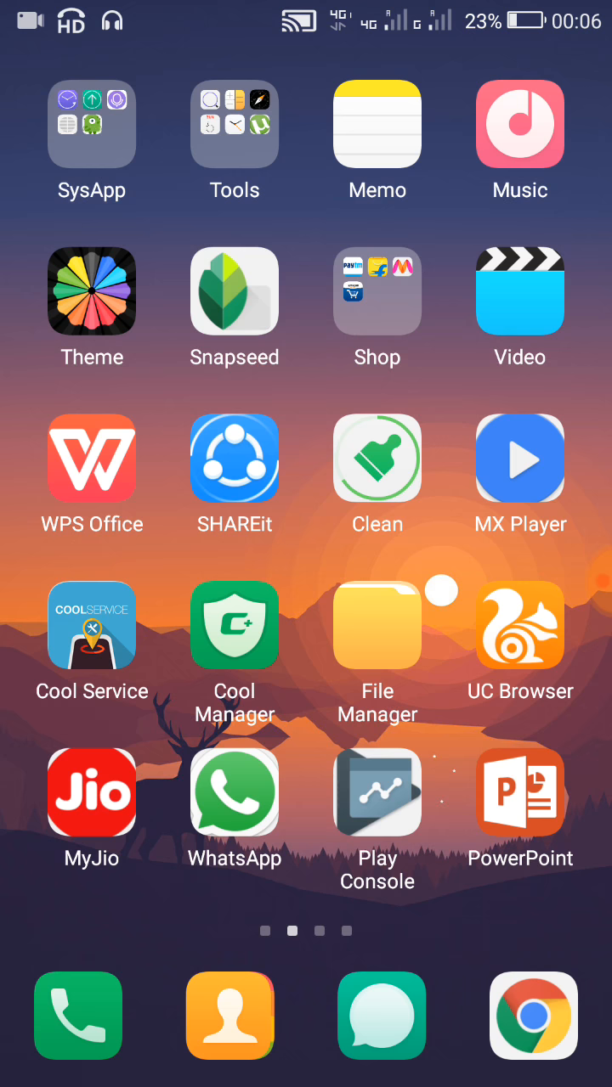
Launch Sketchware and create a new project with application name 'new'.
scroll("left", 3)
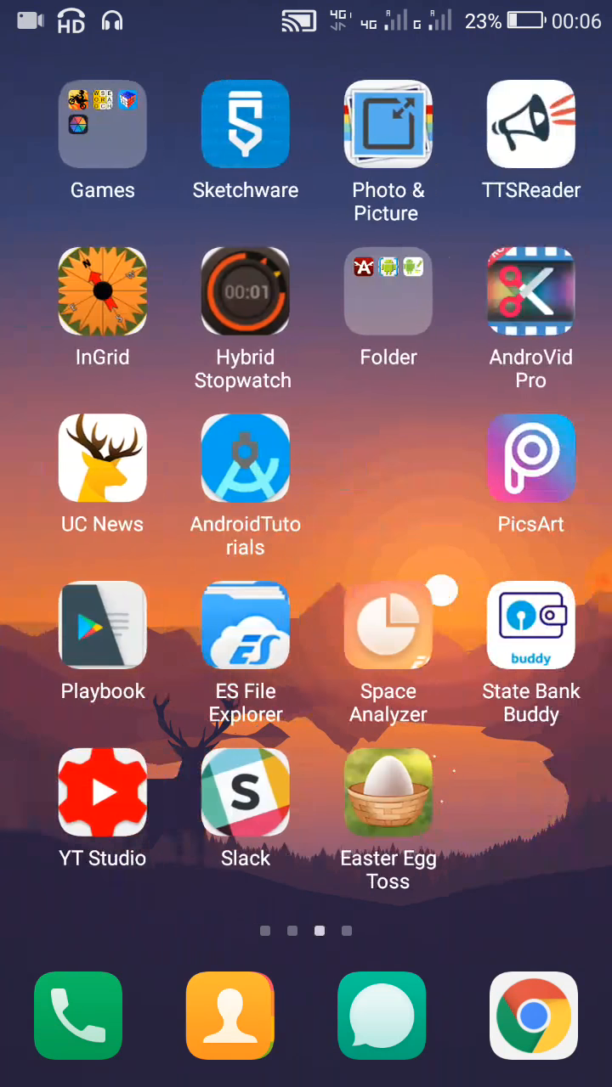
left_click(245, 124)
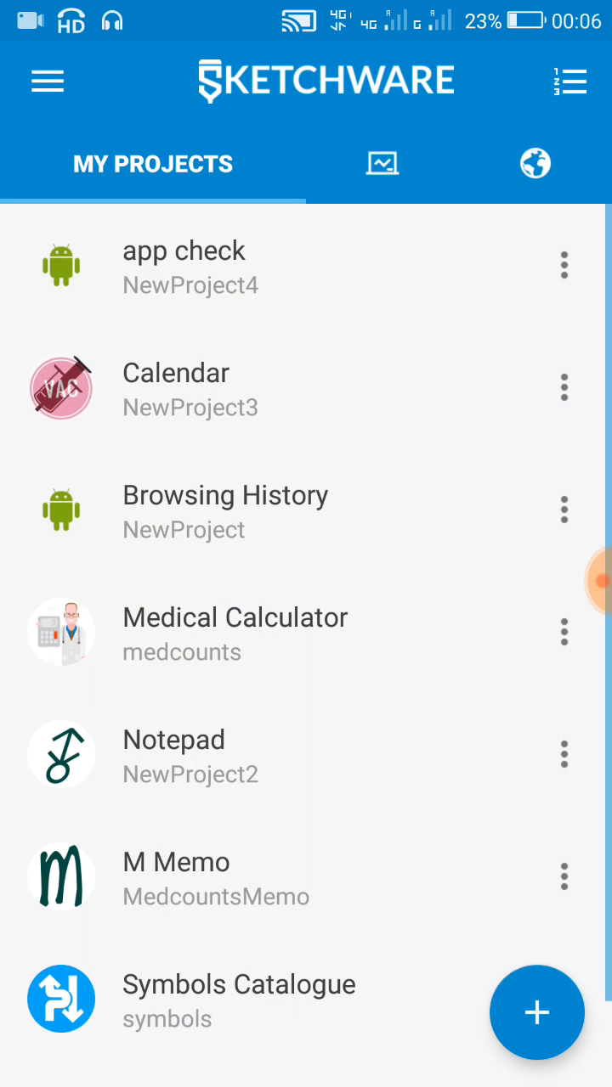
left_click(536, 1013)
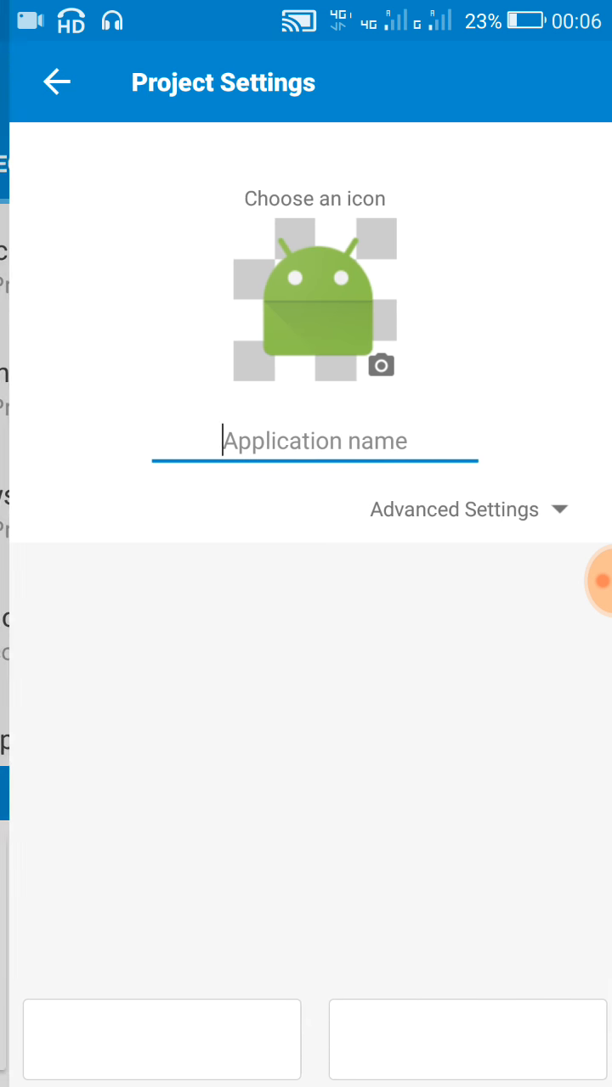
left_click(312, 441)
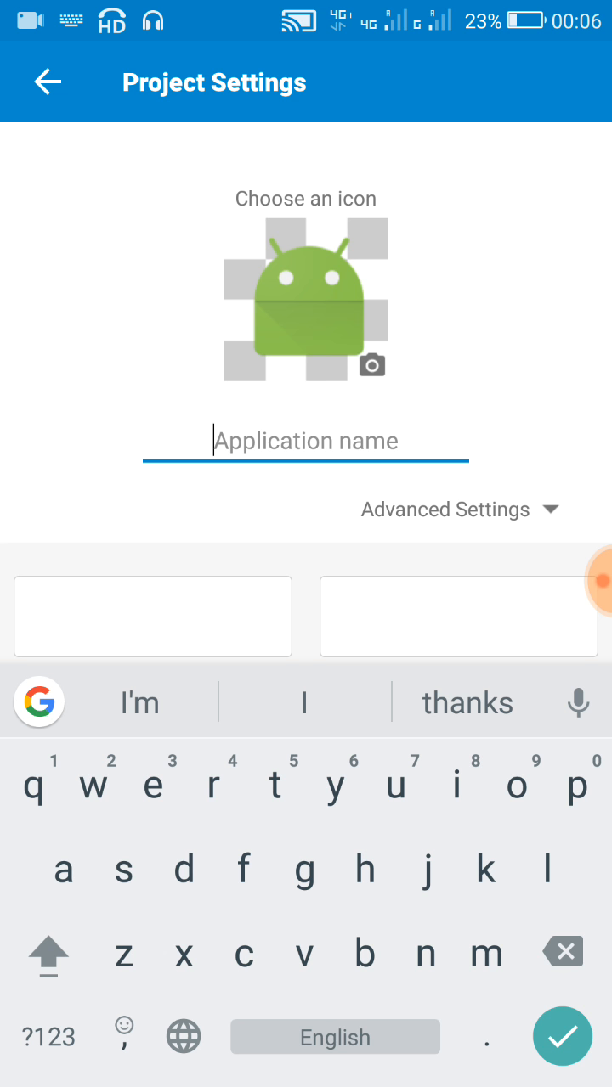
type("new")
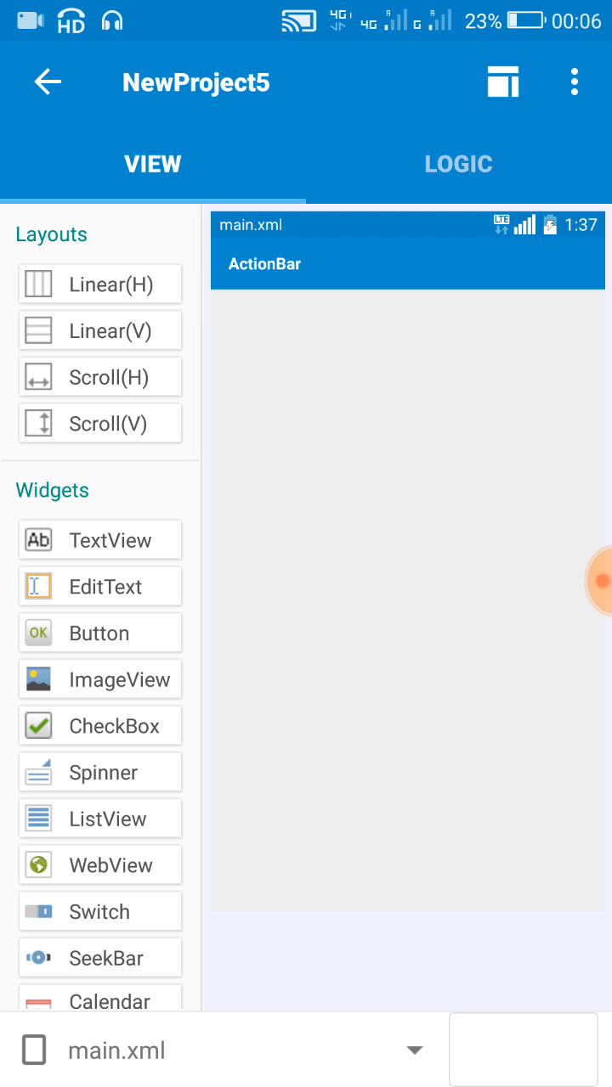
Add a ListView to main.xml and create custom view layout 'cust' for its items.
left_click_drag(99, 819, 314, 659)
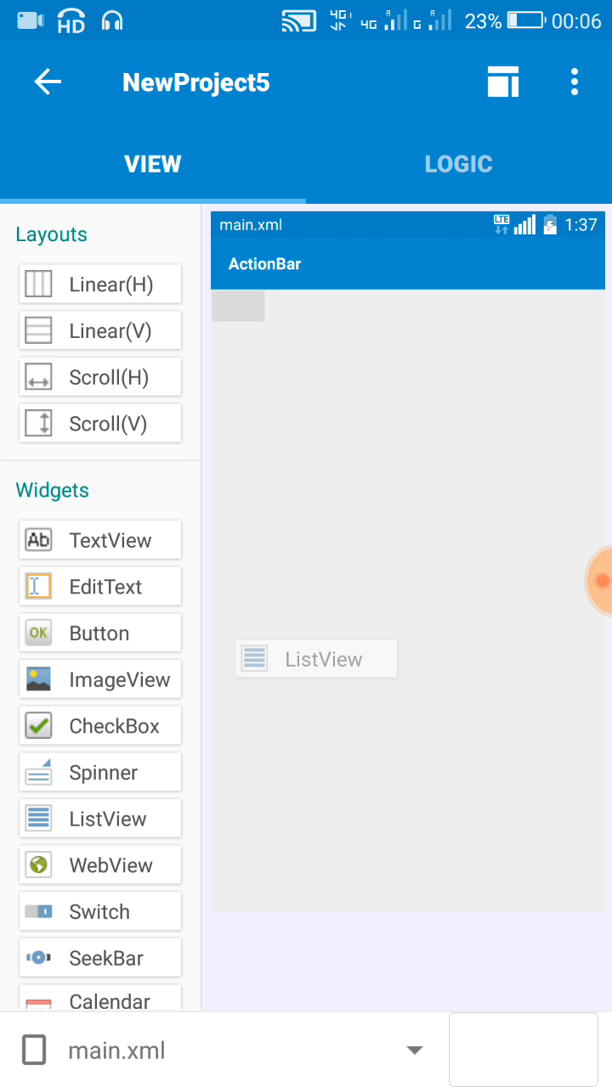
left_click(314, 659)
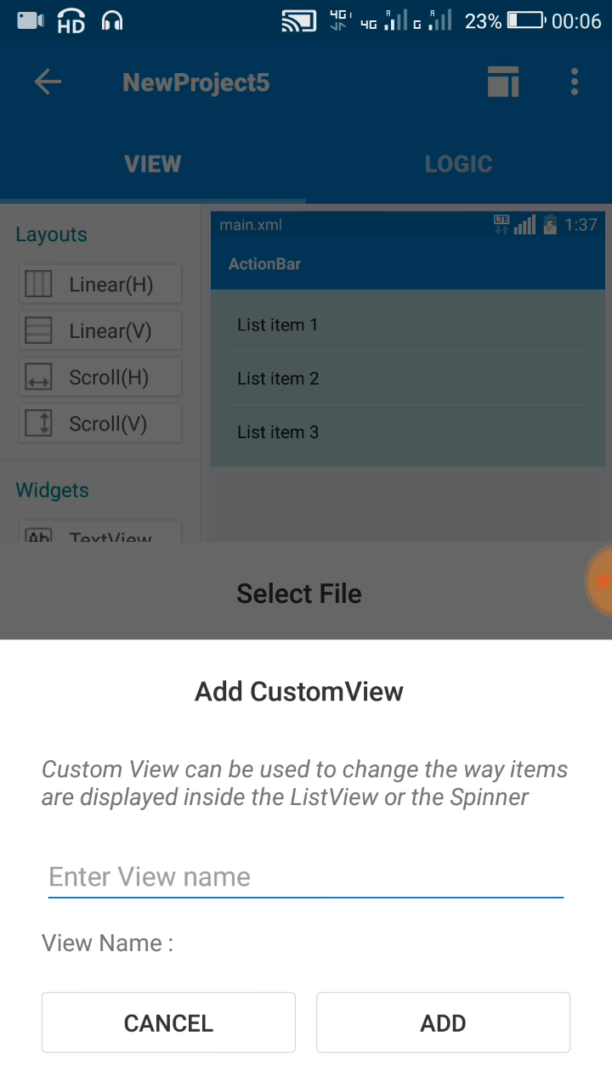
type("c")
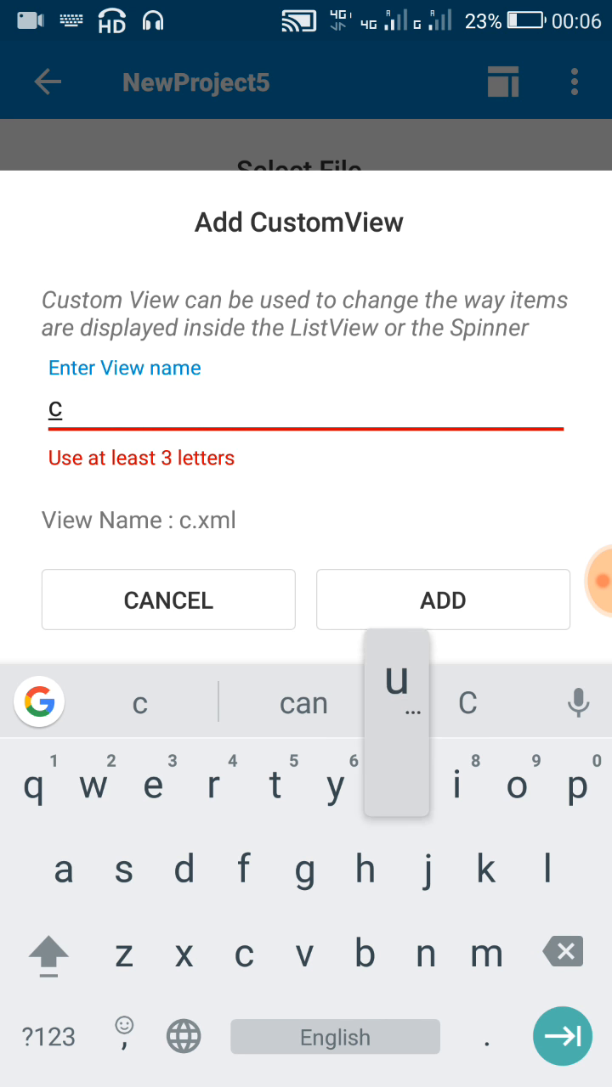
type("ust")
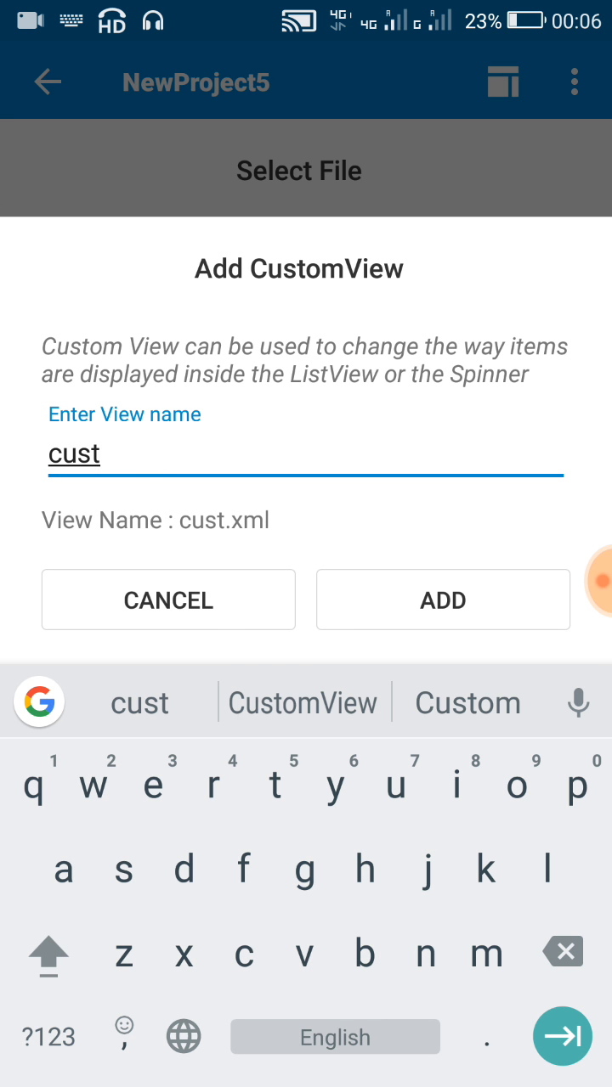
left_click(442, 600)
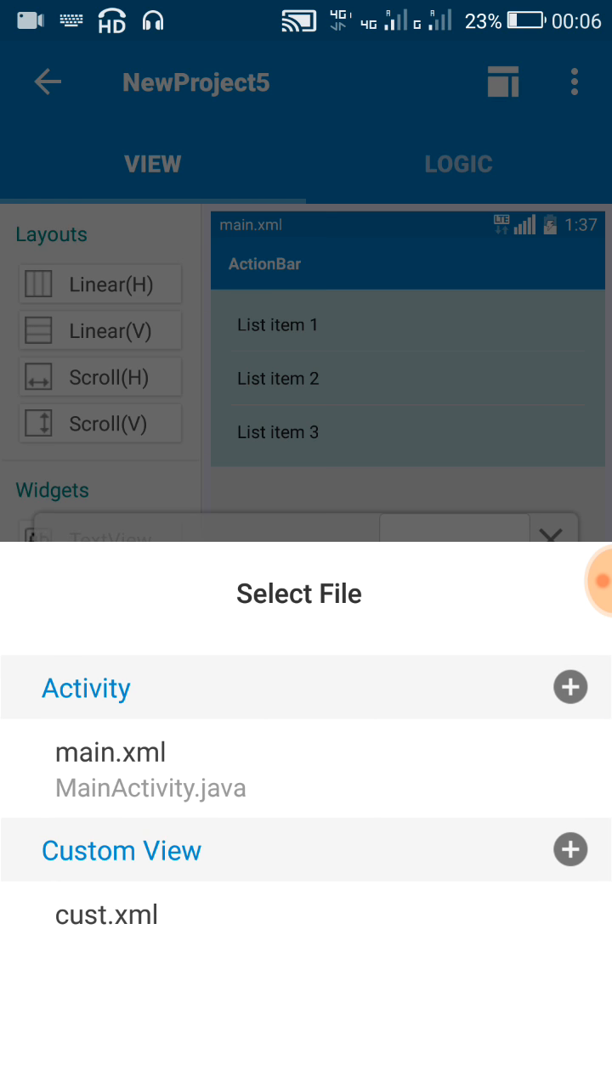
left_click(106, 914)
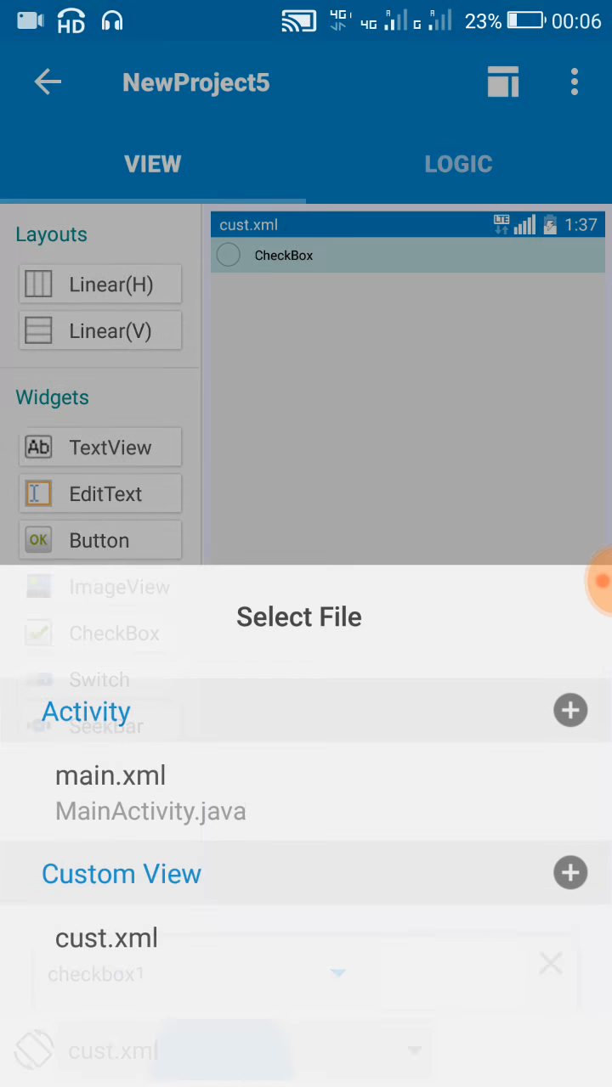
Set listview1's customView property to cust.
left_click(109, 775)
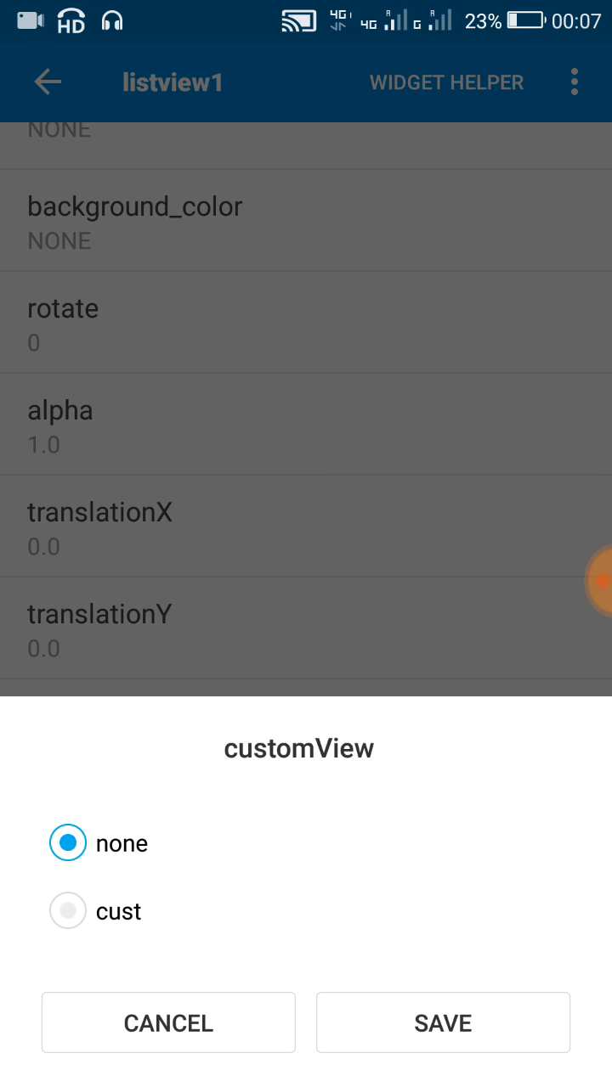
left_click(441, 1023)
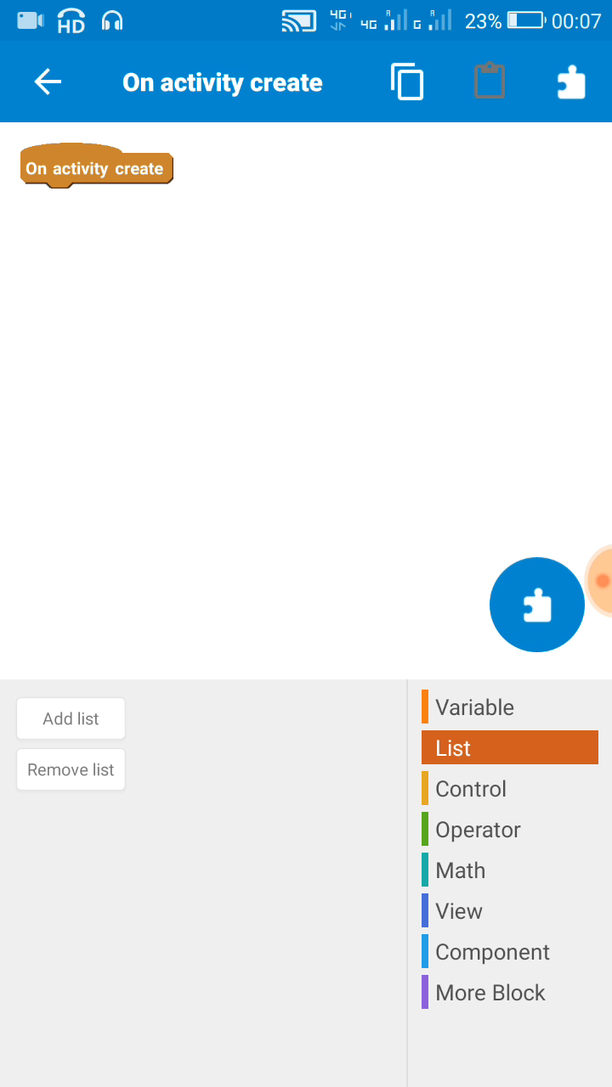
Create a Map list named map and a Number variable named num.
left_click(71, 719)
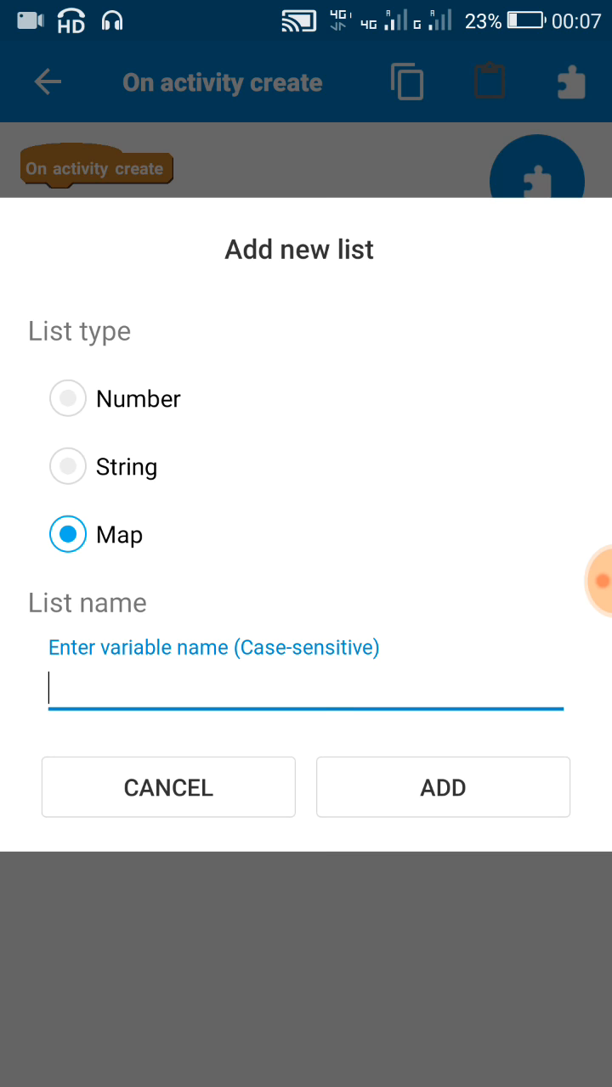
type("ma")
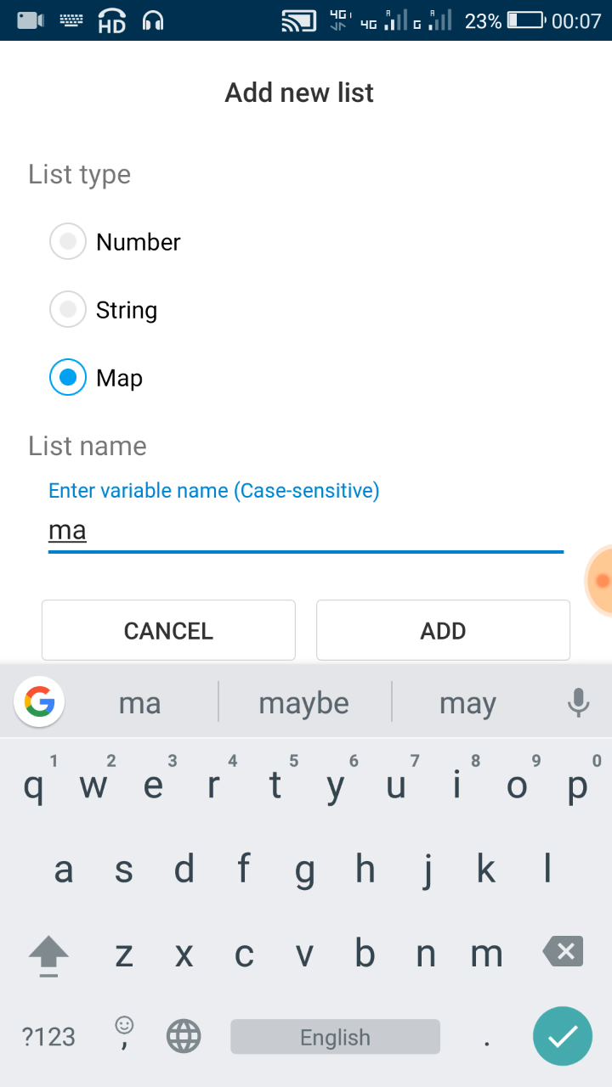
left_click(441, 630)
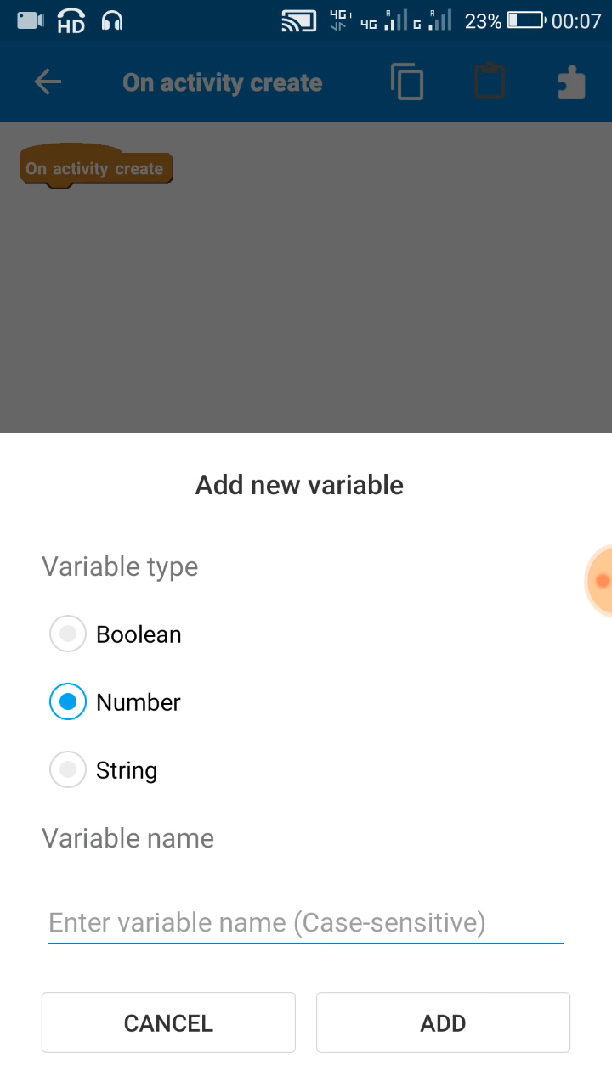
left_click(306, 924)
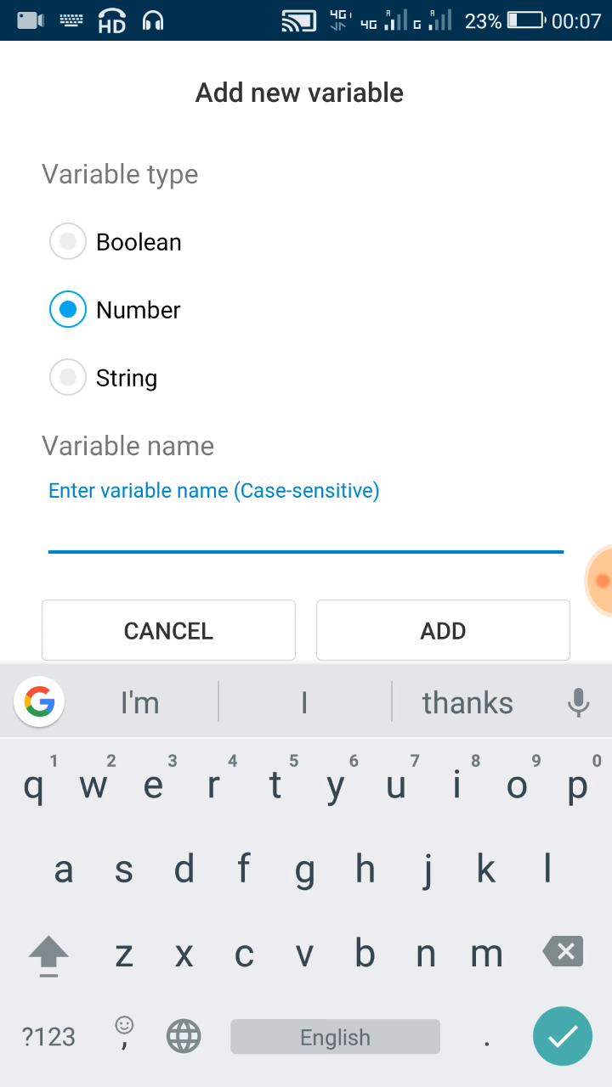
type("u")
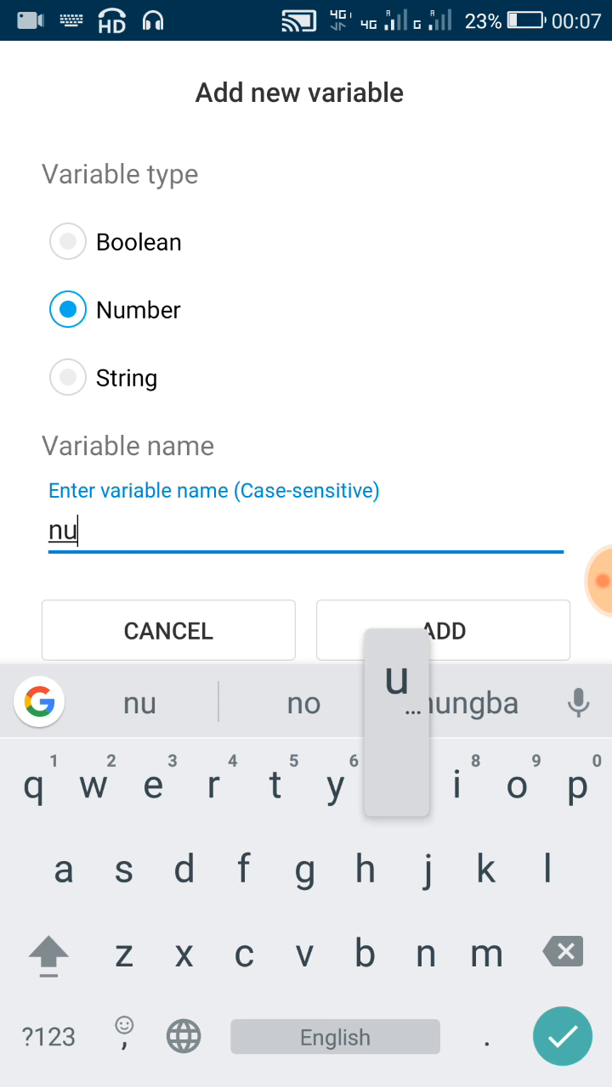
left_click(442, 631)
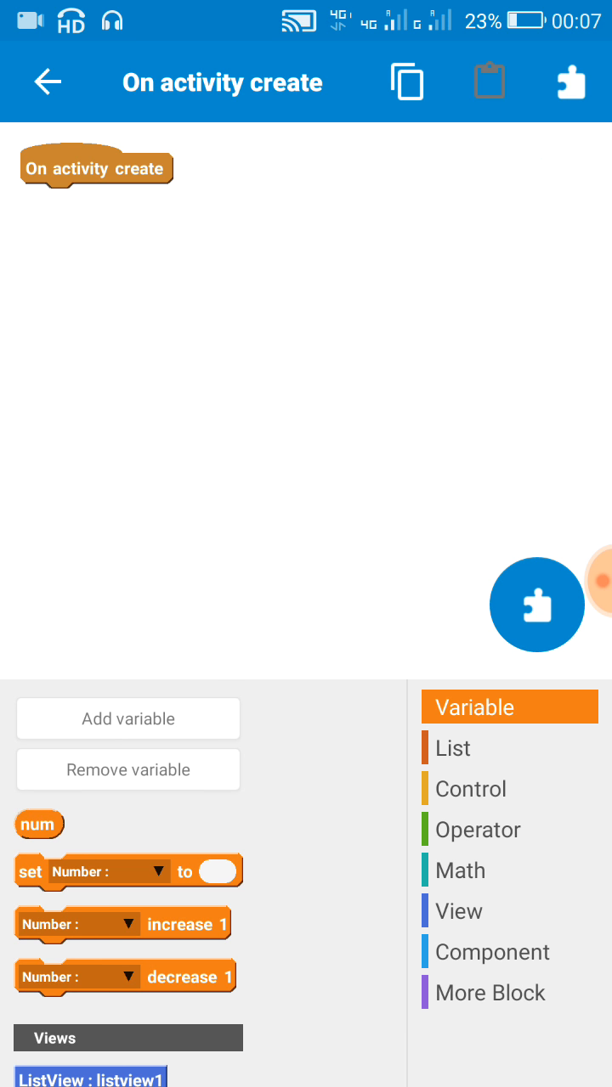
Under On activity create, set num to 2000.
left_click_drag(127, 871, 134, 202)
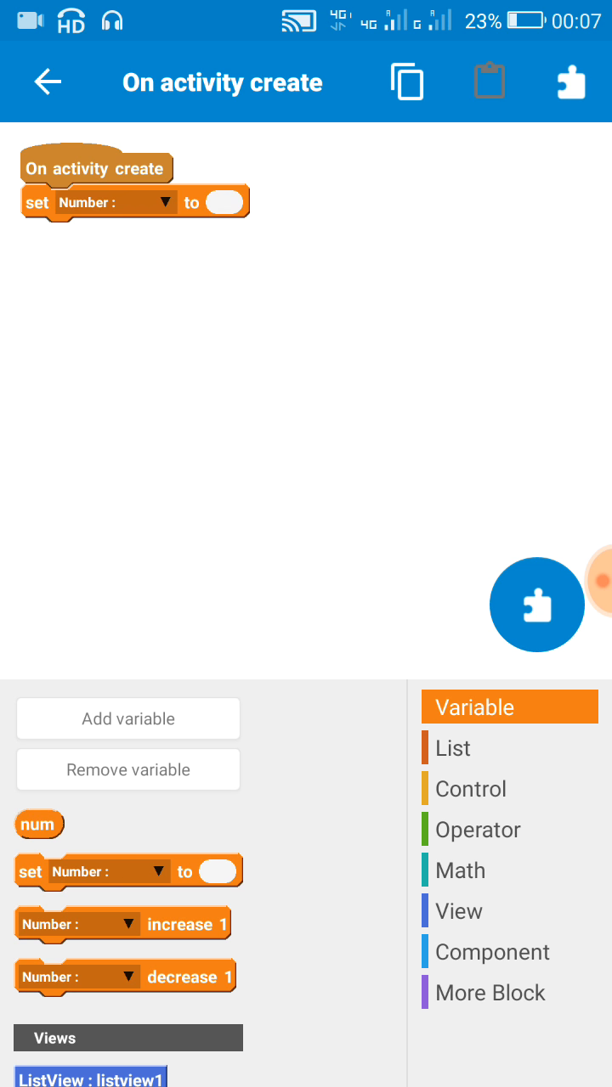
left_click(163, 202)
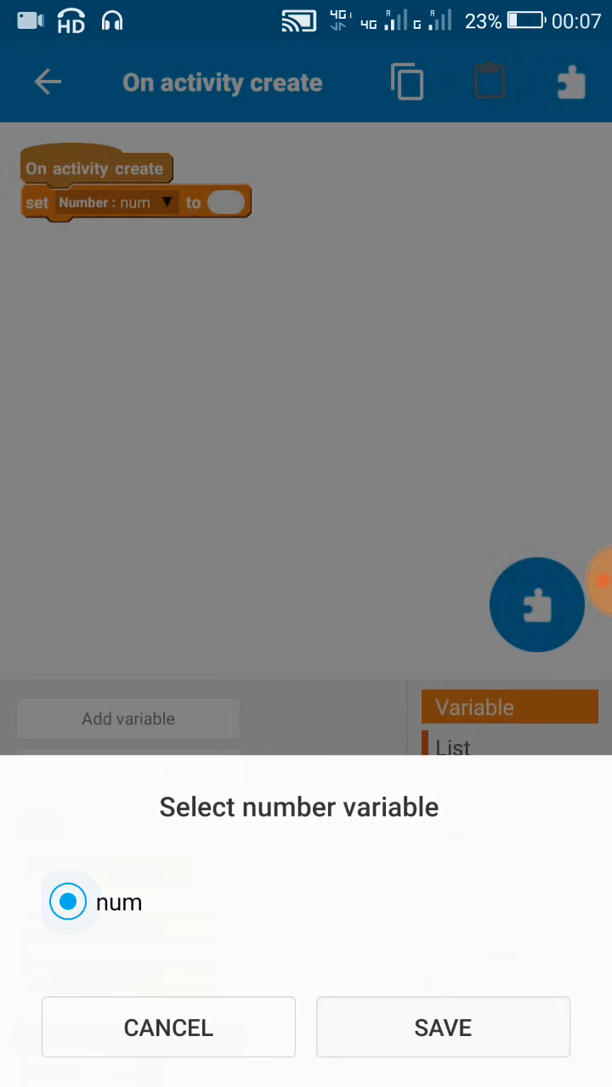
left_click(442, 1027)
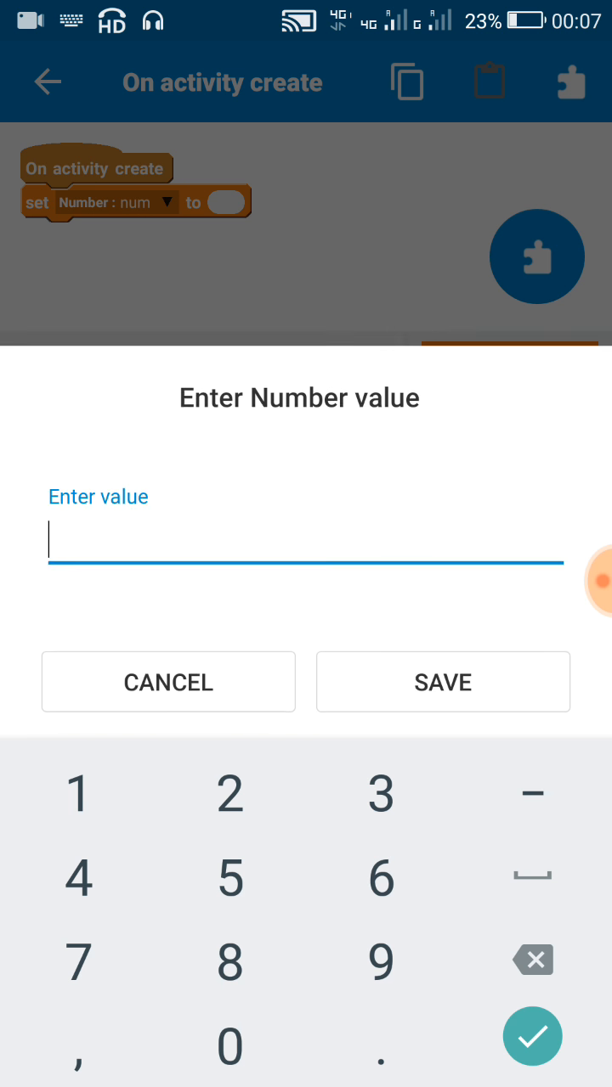
type("200")
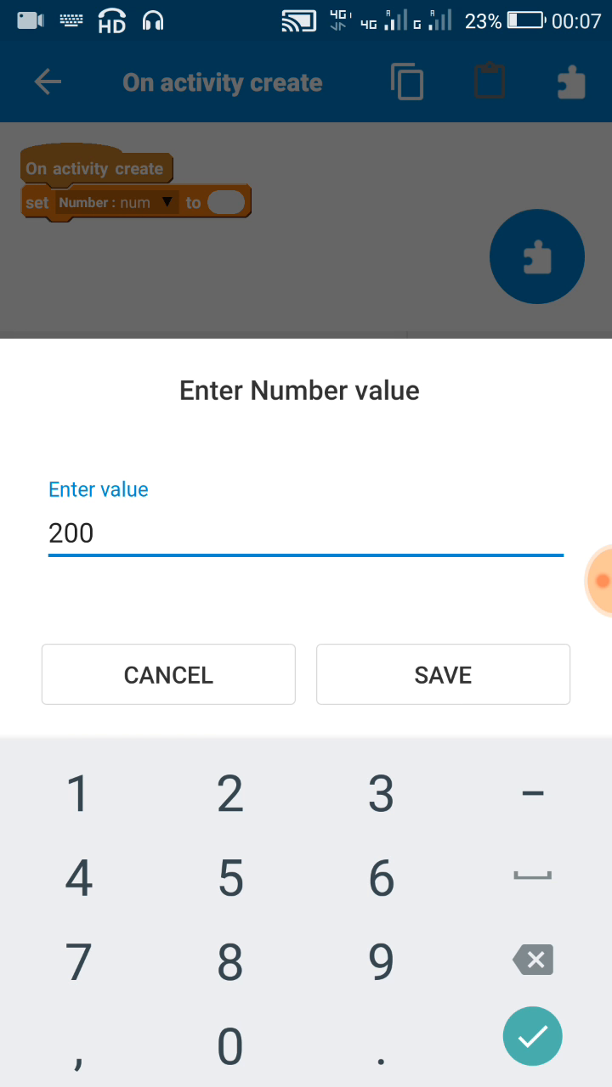
left_click(442, 674)
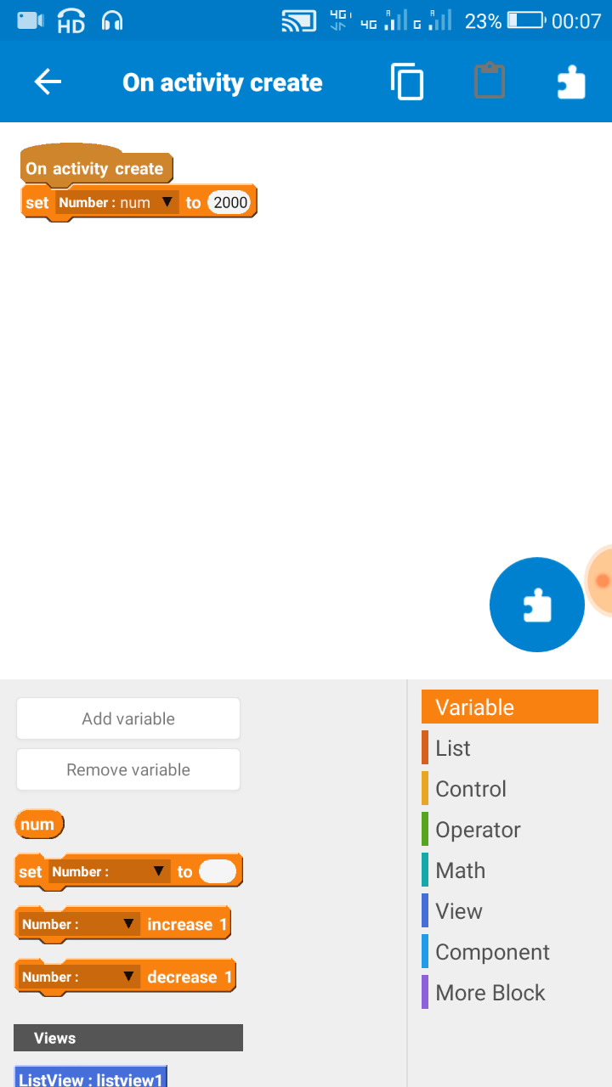
Add a repeat block set to 30 and an 'add key list value' entry block inside it.
left_click(469, 789)
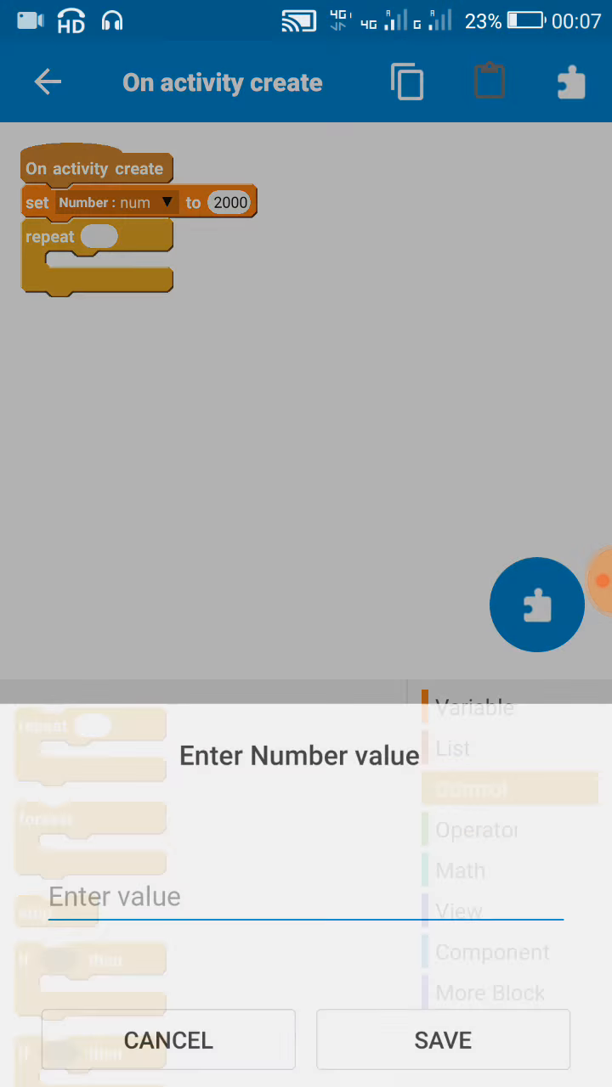
type("30")
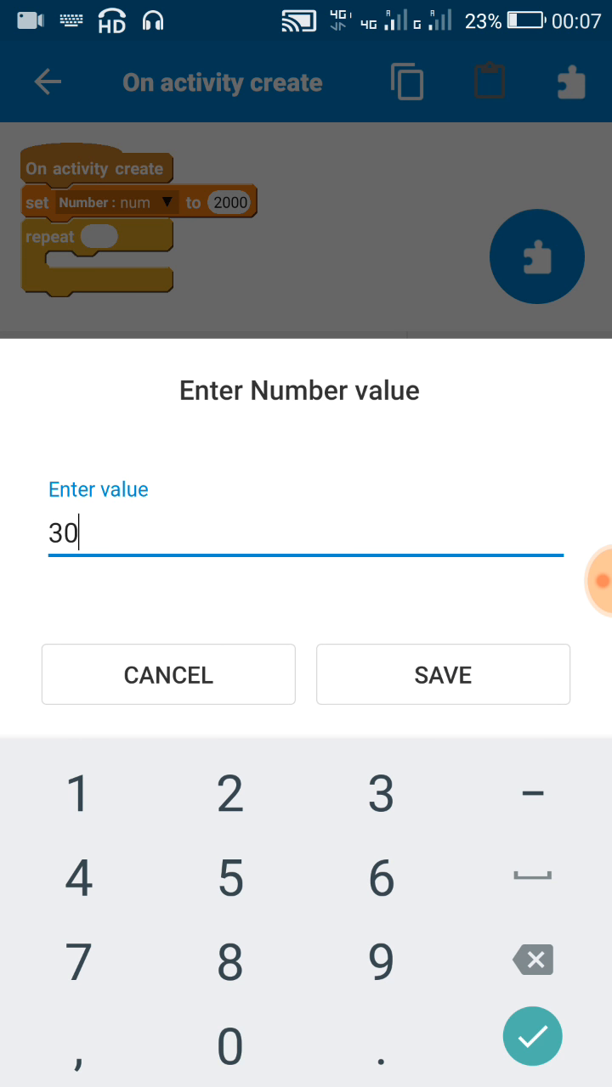
left_click(442, 675)
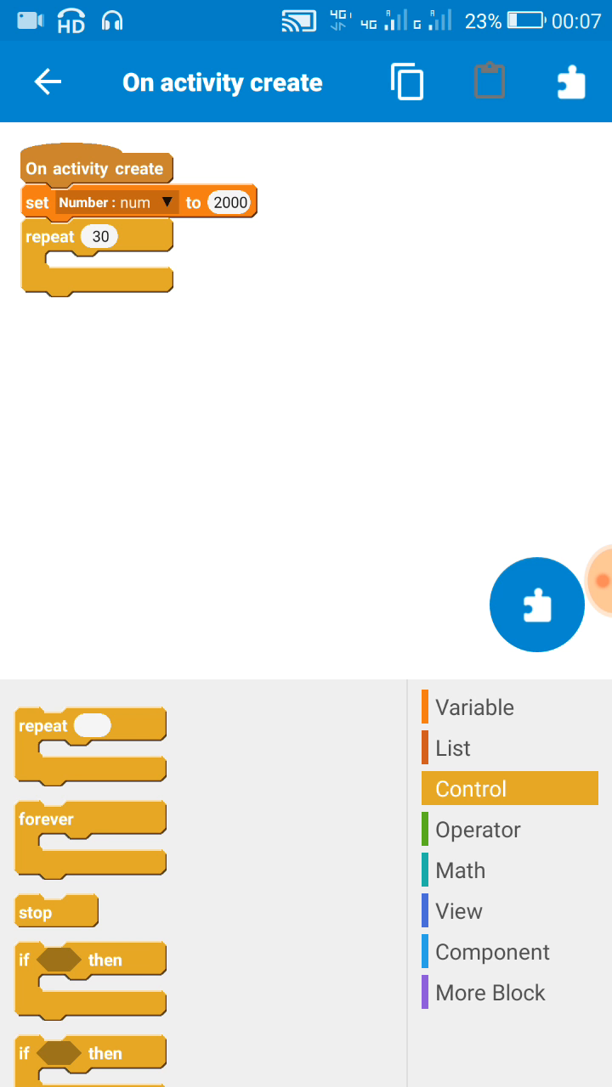
scroll("down", 3)
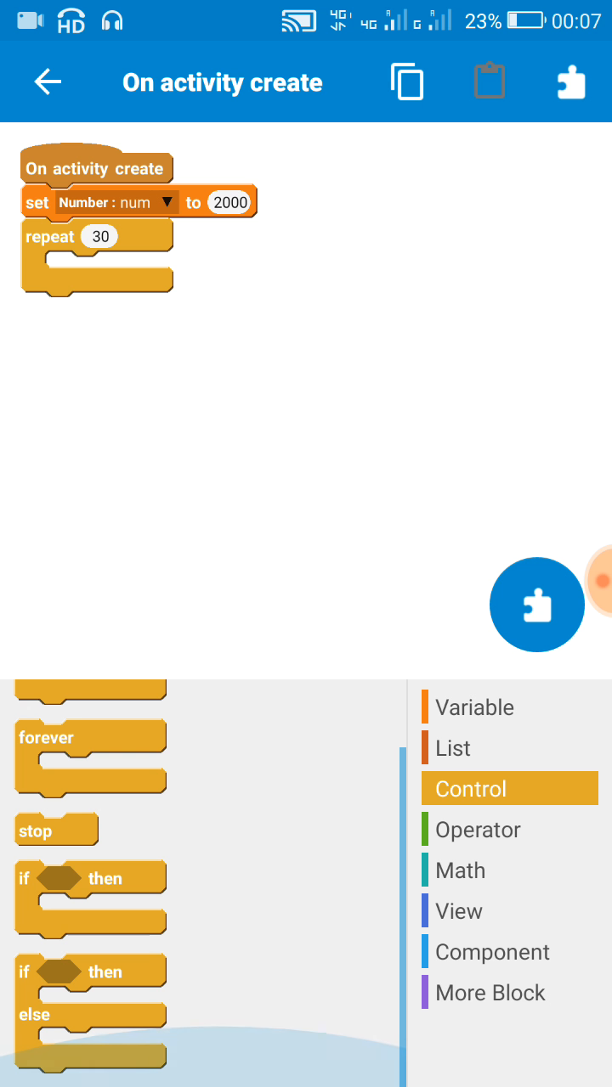
left_click(452, 748)
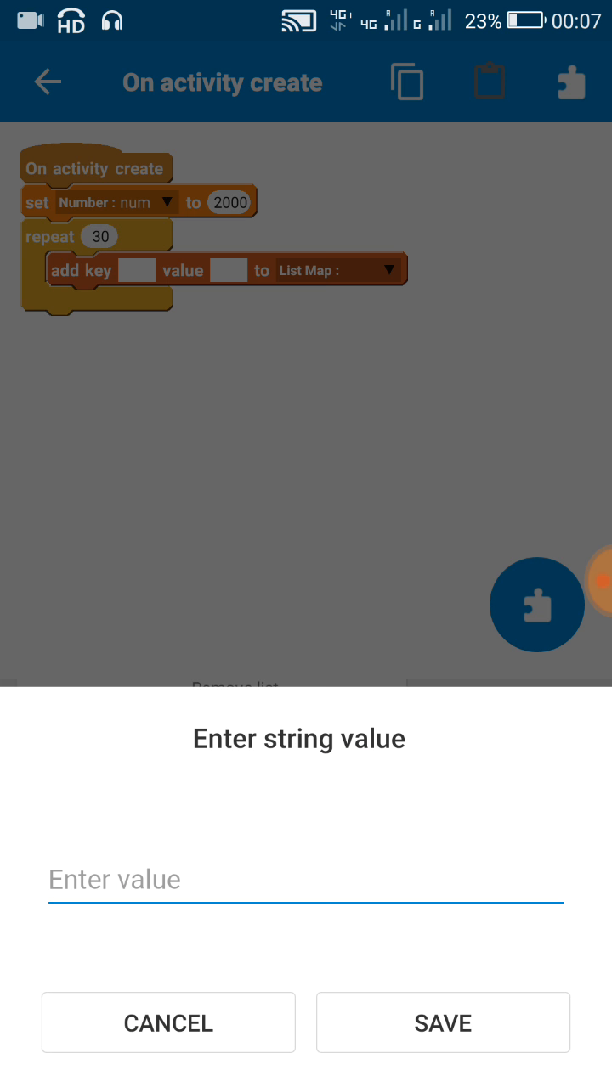
left_click(305, 880)
type("list")
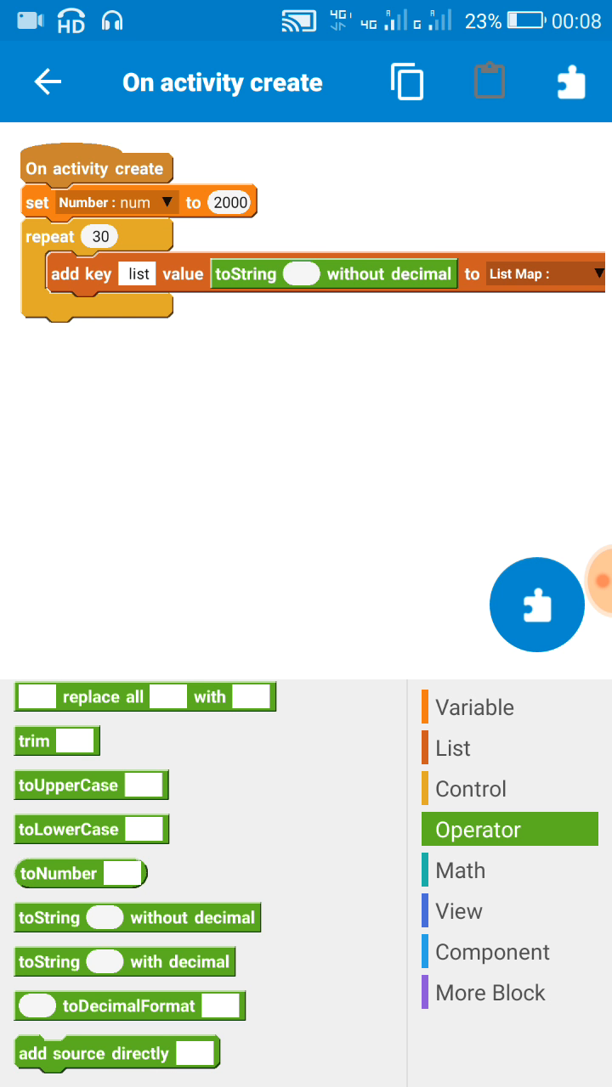
Make map the target of the add block so each pass stores num as text.
left_click(472, 707)
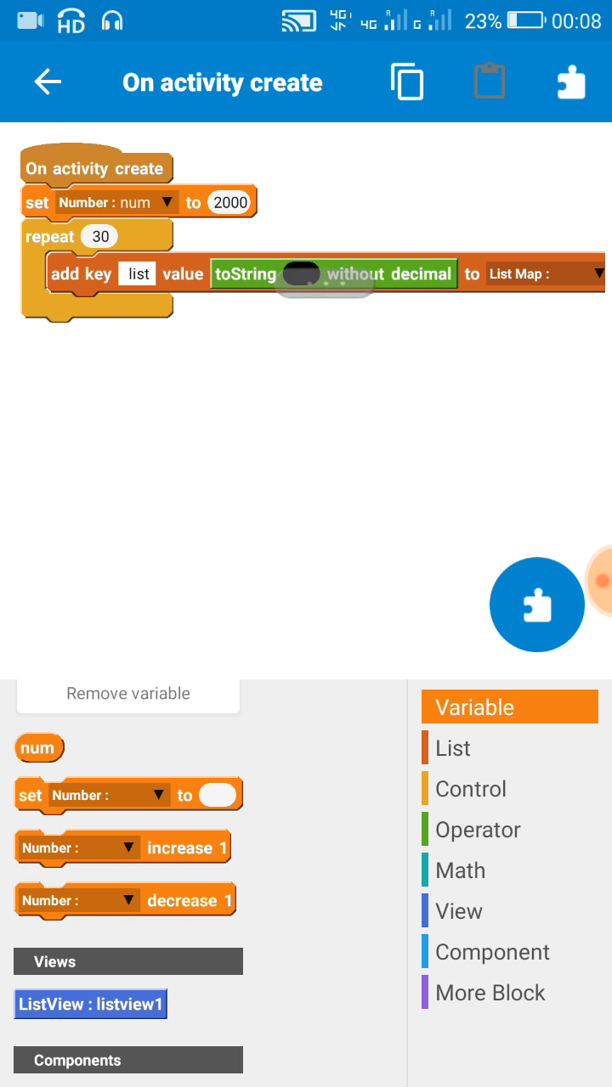
left_click(552, 273)
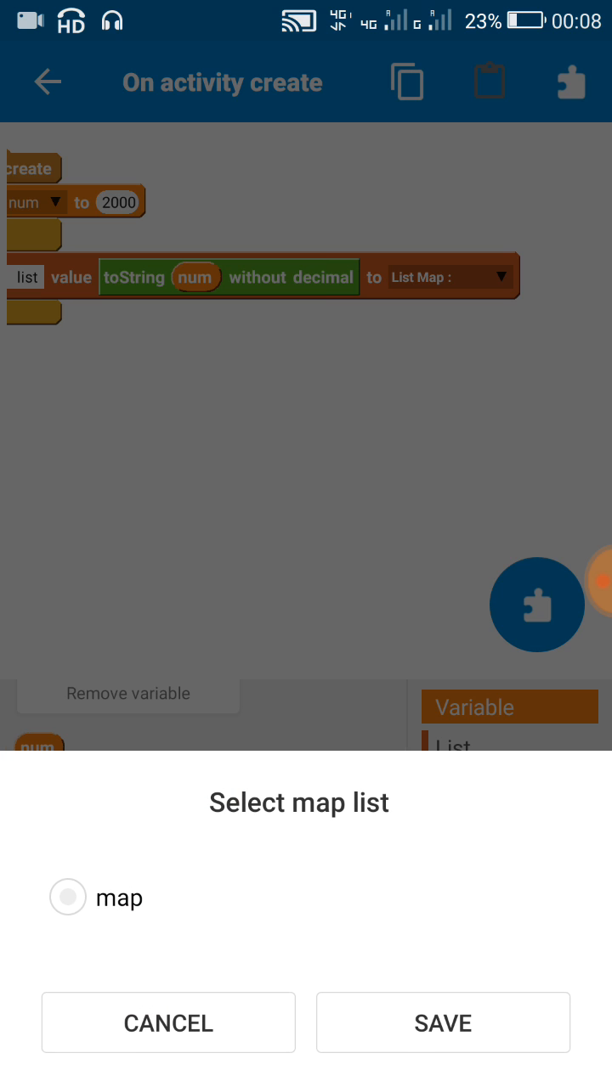
left_click(442, 1023)
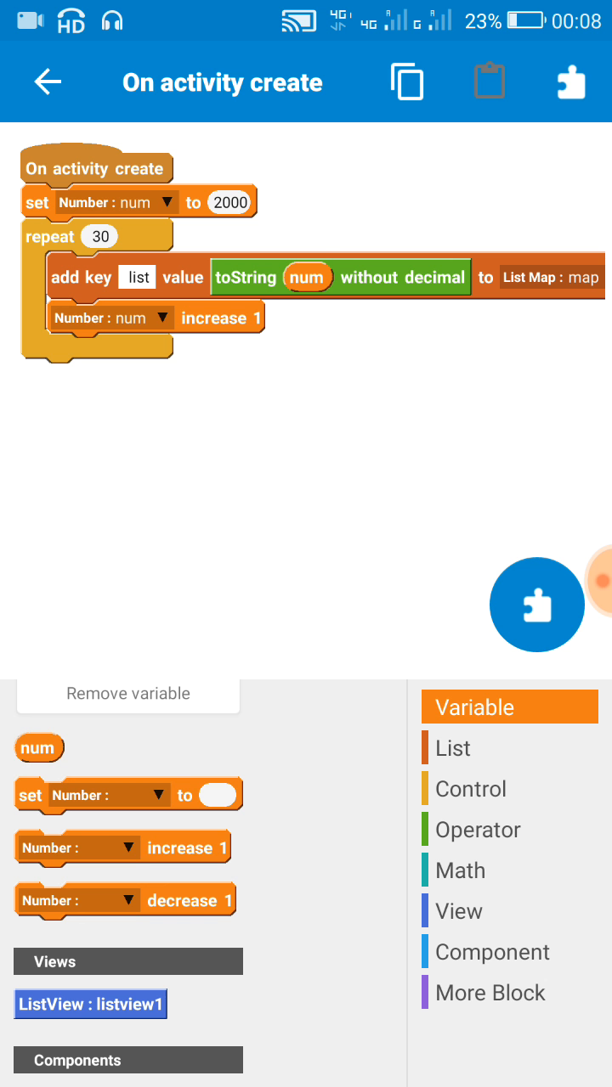
left_click(510, 910)
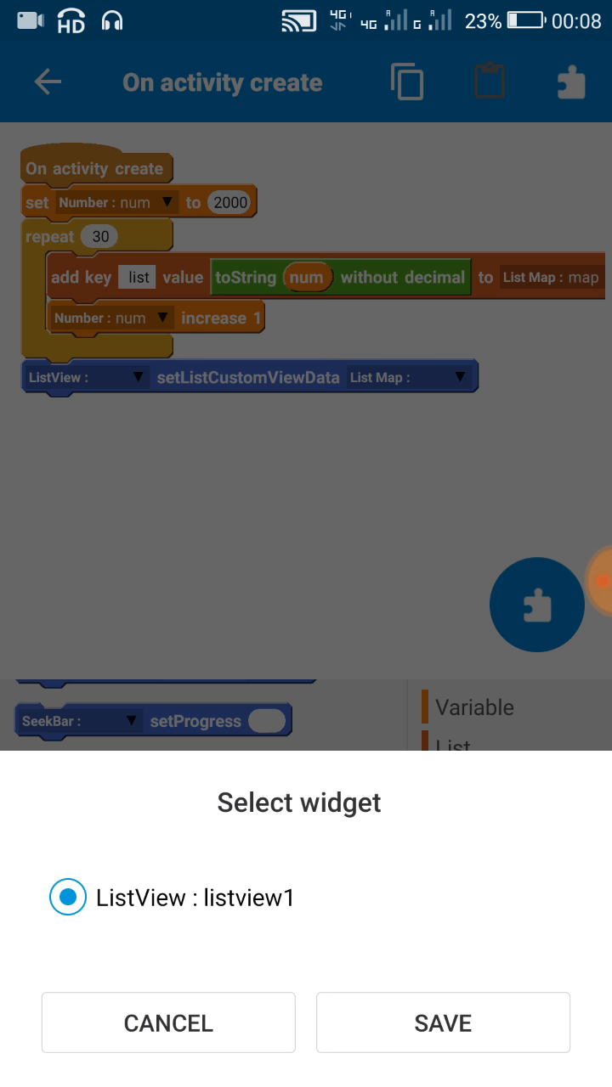
Set listview1's custom view data to map and refresh listview1, then leave the editor.
left_click(442, 1023)
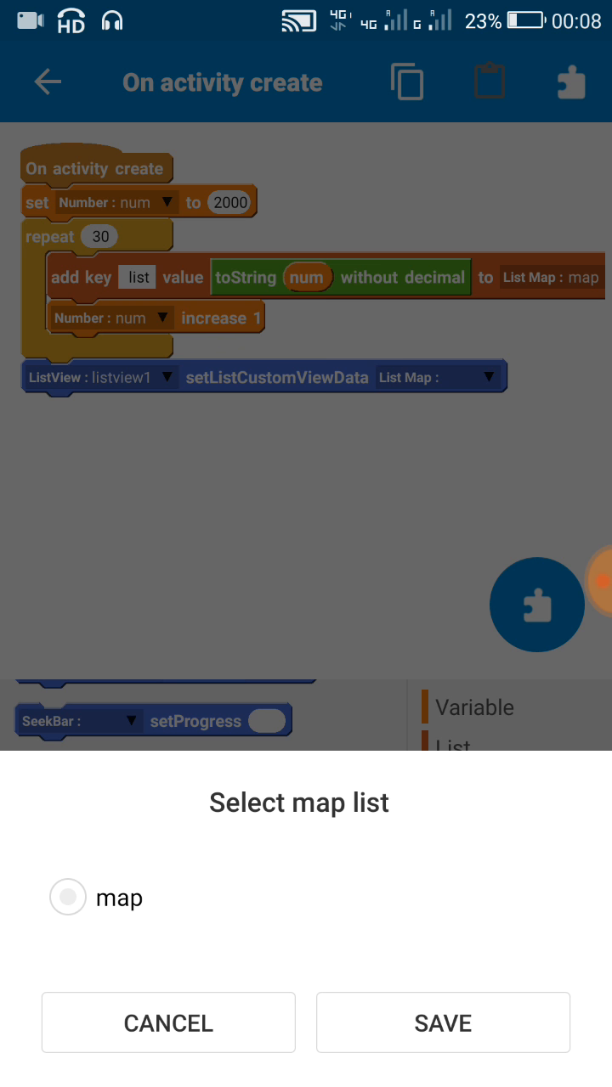
left_click(441, 1023)
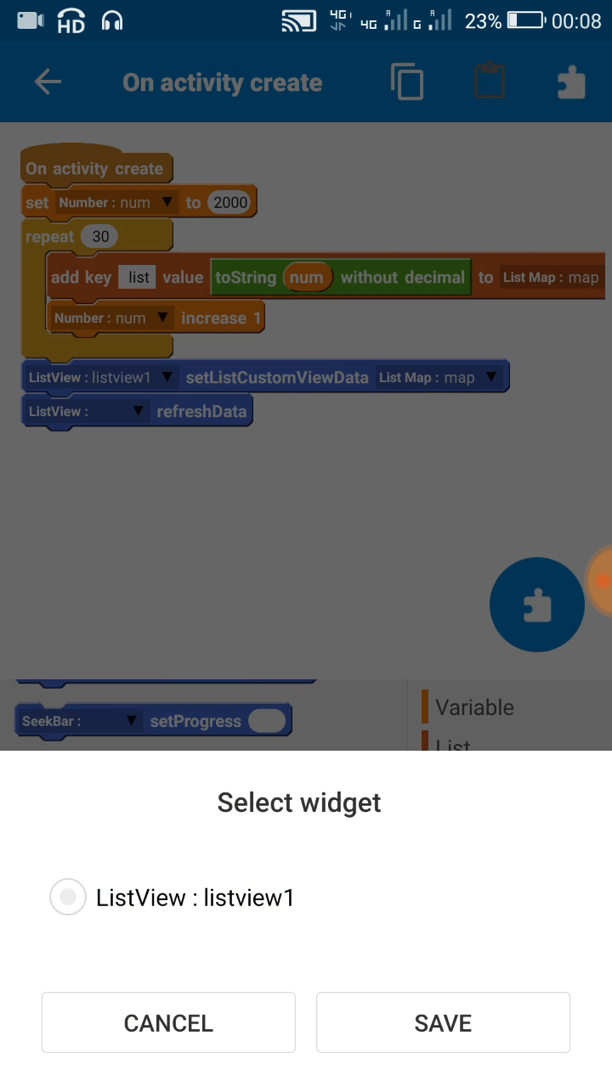
left_click(441, 1023)
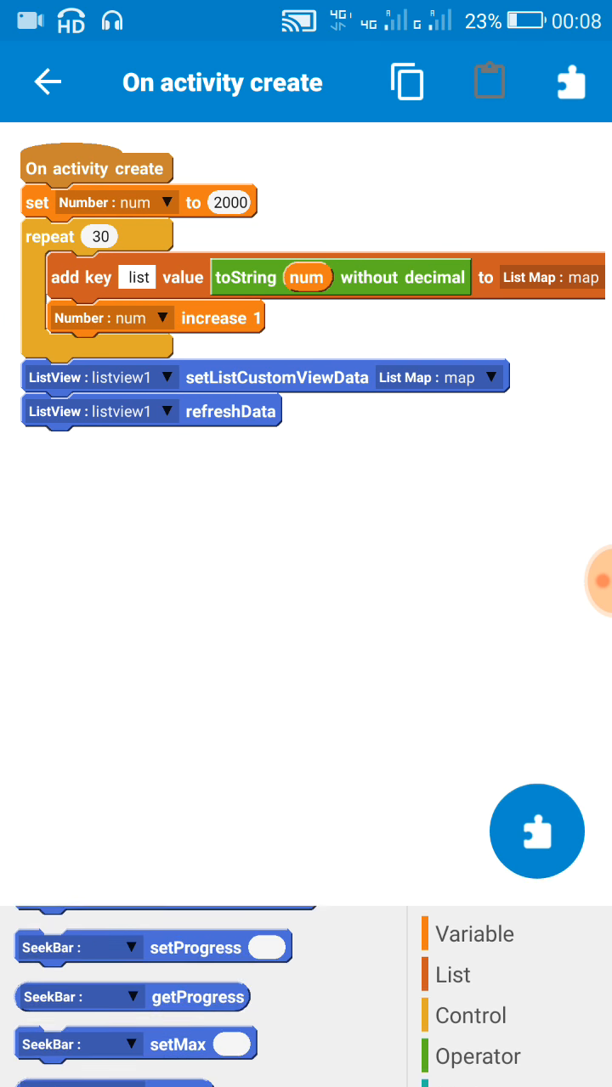
left_click(47, 81)
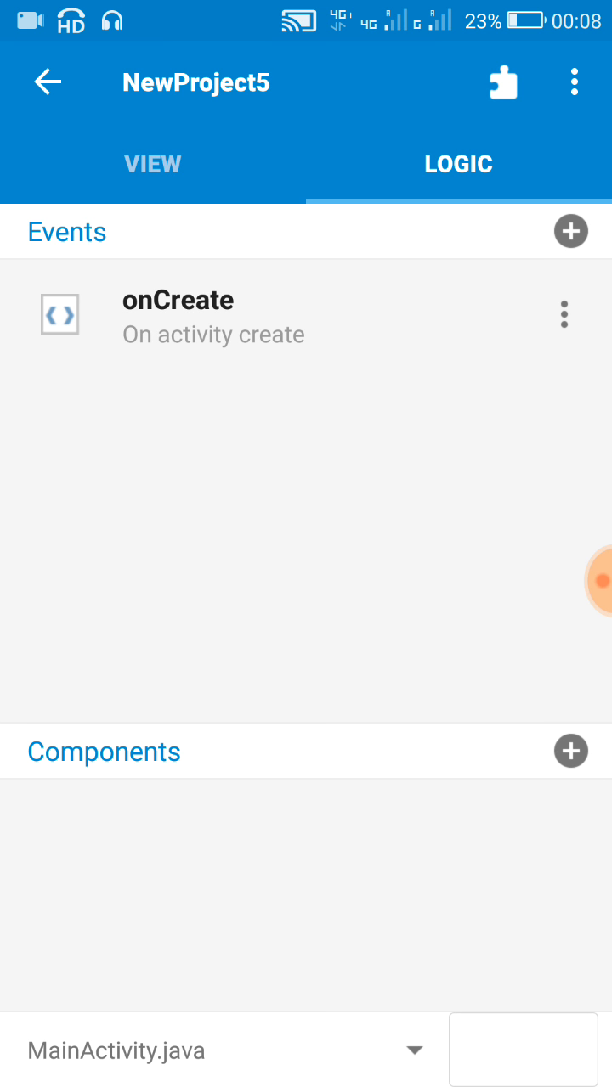
Add listview1's onBindCustomView event with a checkbox1 setText block.
left_click(571, 231)
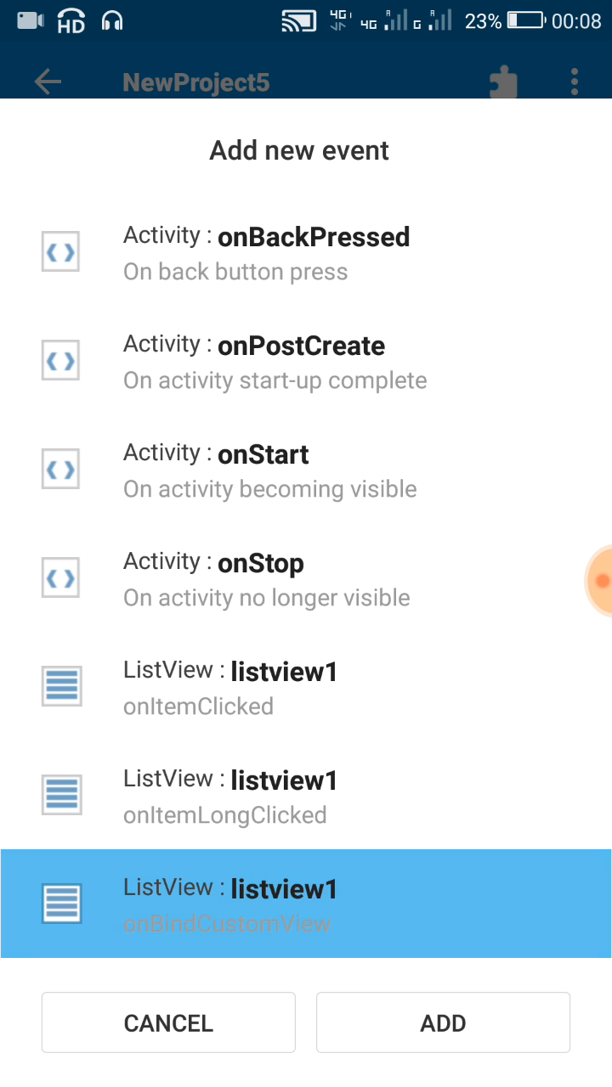
left_click(441, 1023)
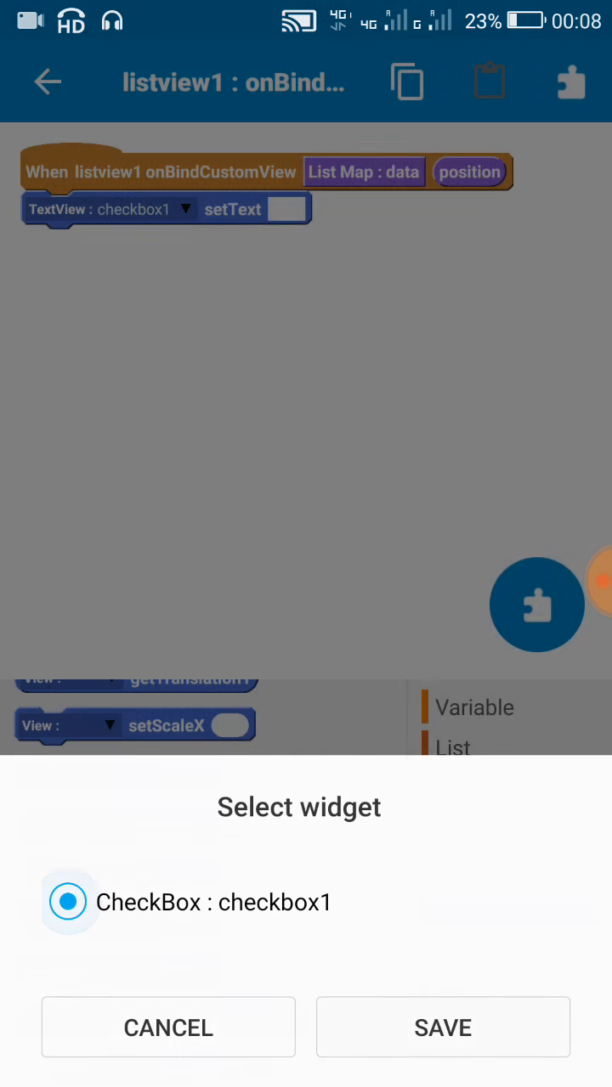
left_click(168, 1026)
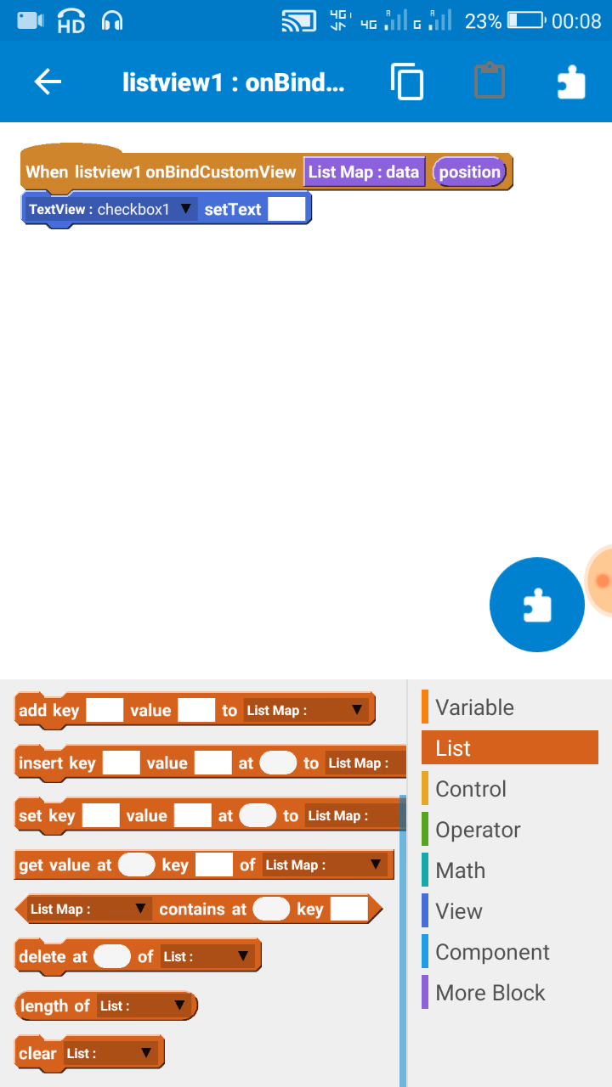
scroll("down", 3)
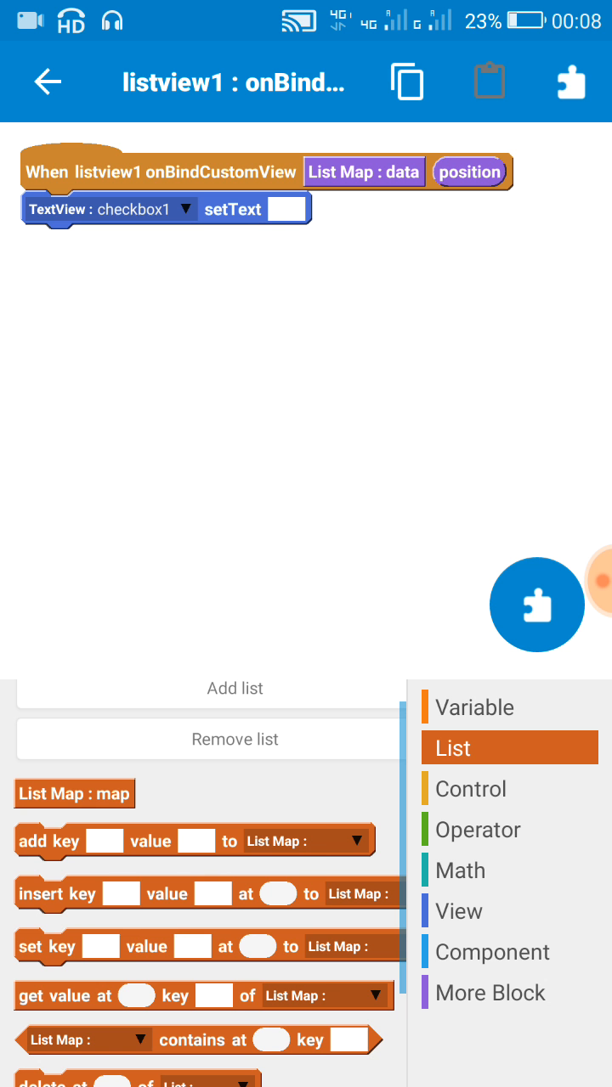
scroll("down", 3)
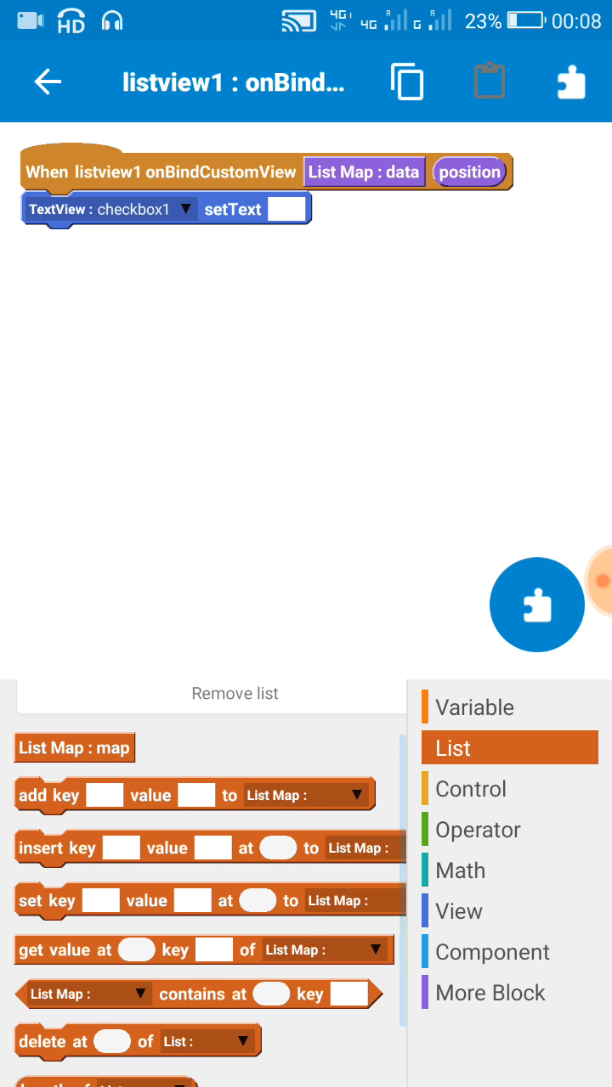
Use the value at position under key 'list' of map as checkbox1's text.
left_click(289, 209)
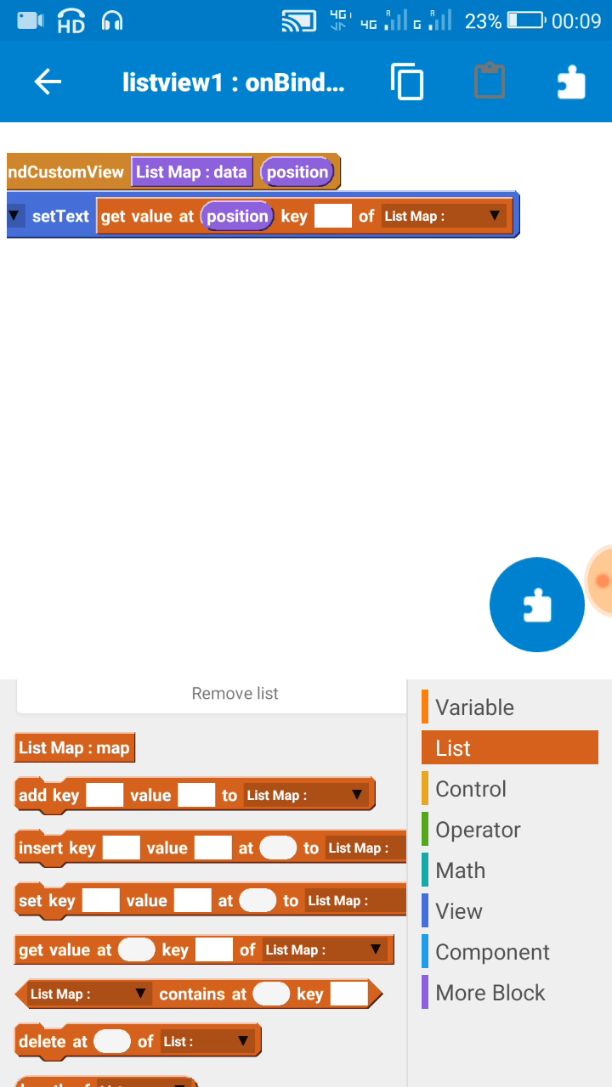
left_click(333, 215)
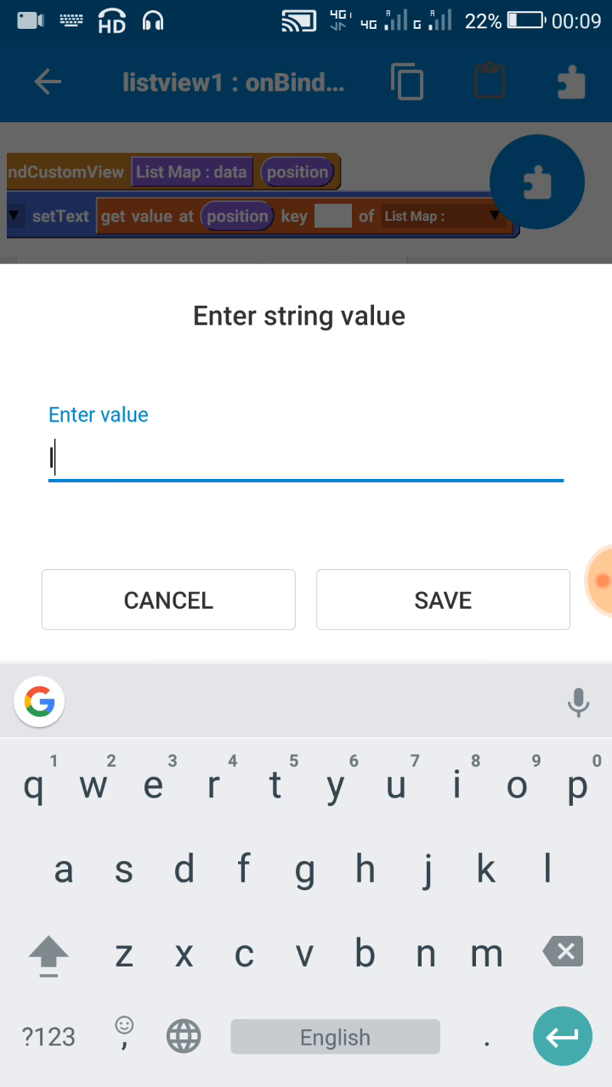
type("list")
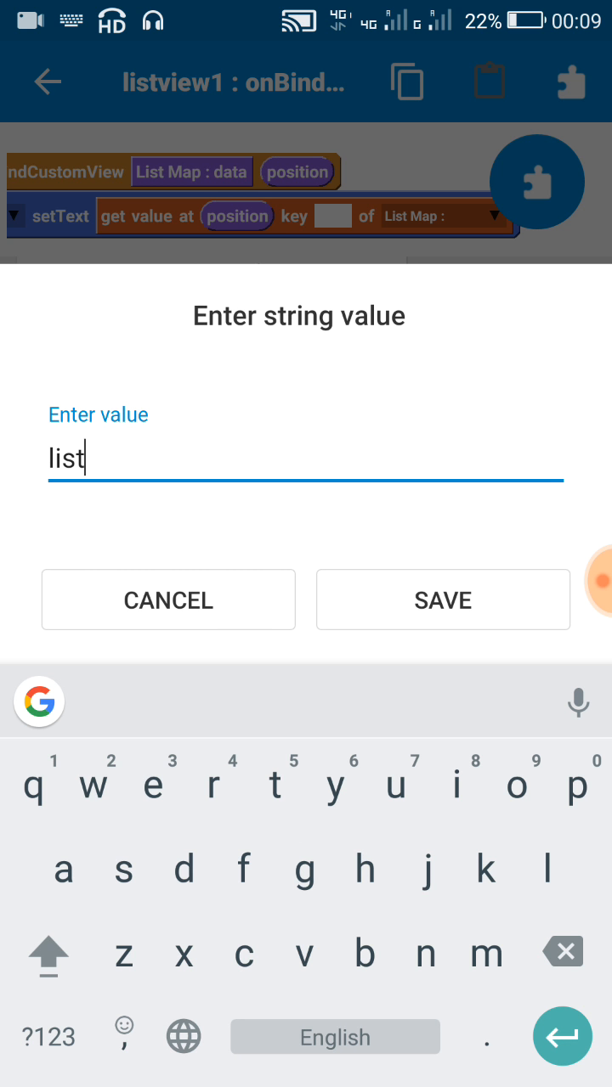
left_click(442, 599)
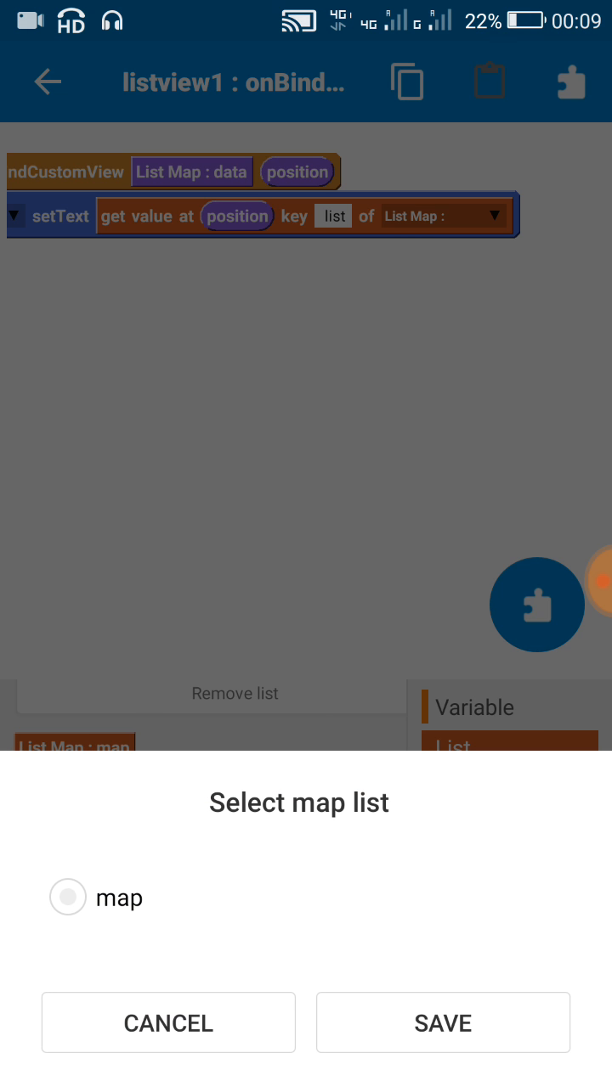
left_click(441, 1023)
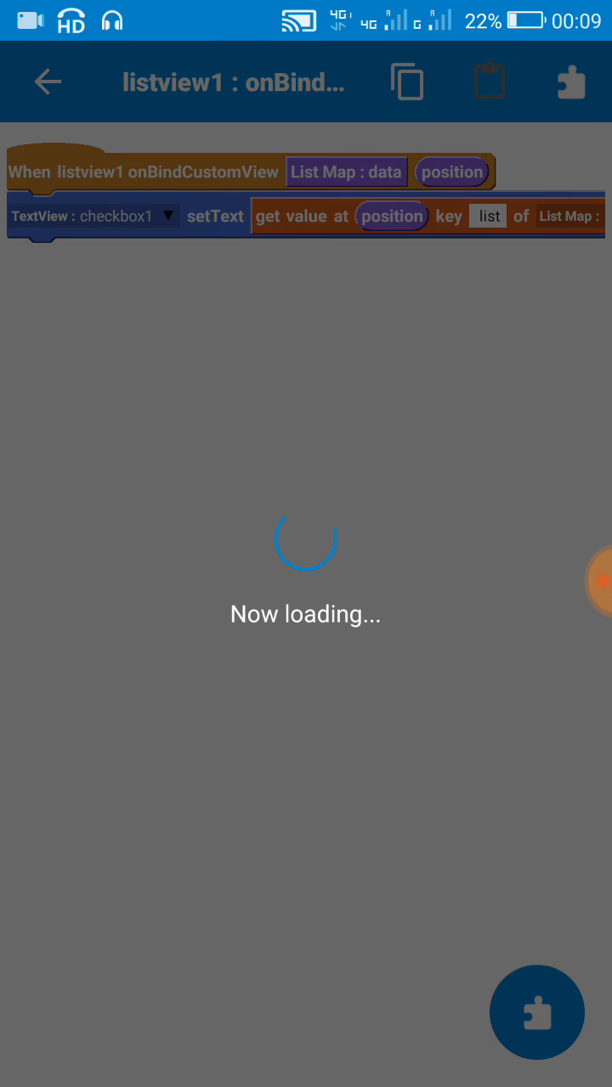
Install and run the app, scrolling its list of year checkboxes from 2000 onward.
left_click(48, 82)
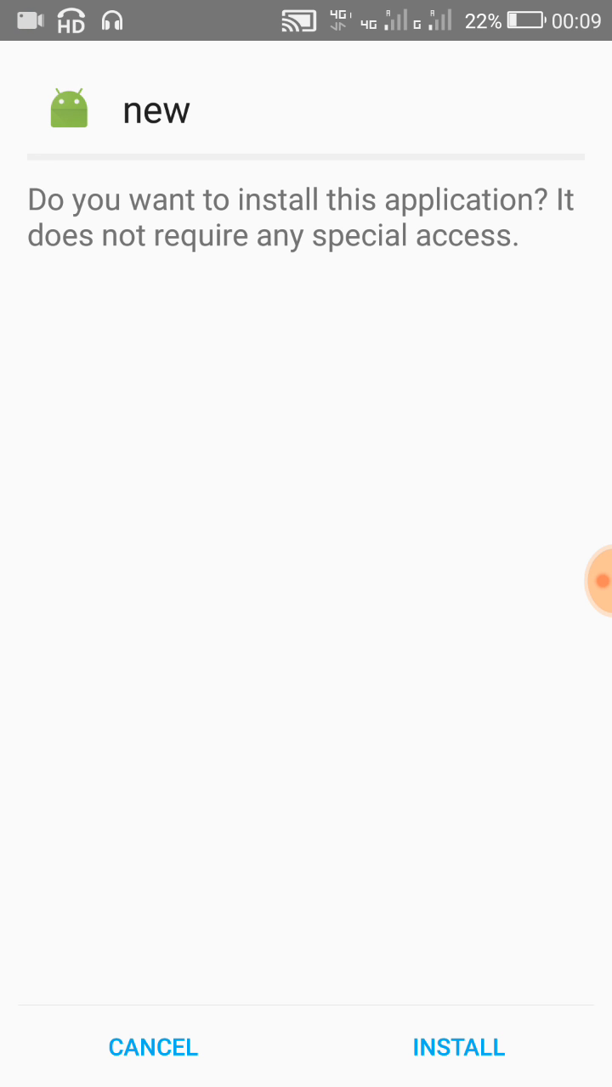
left_click(459, 1047)
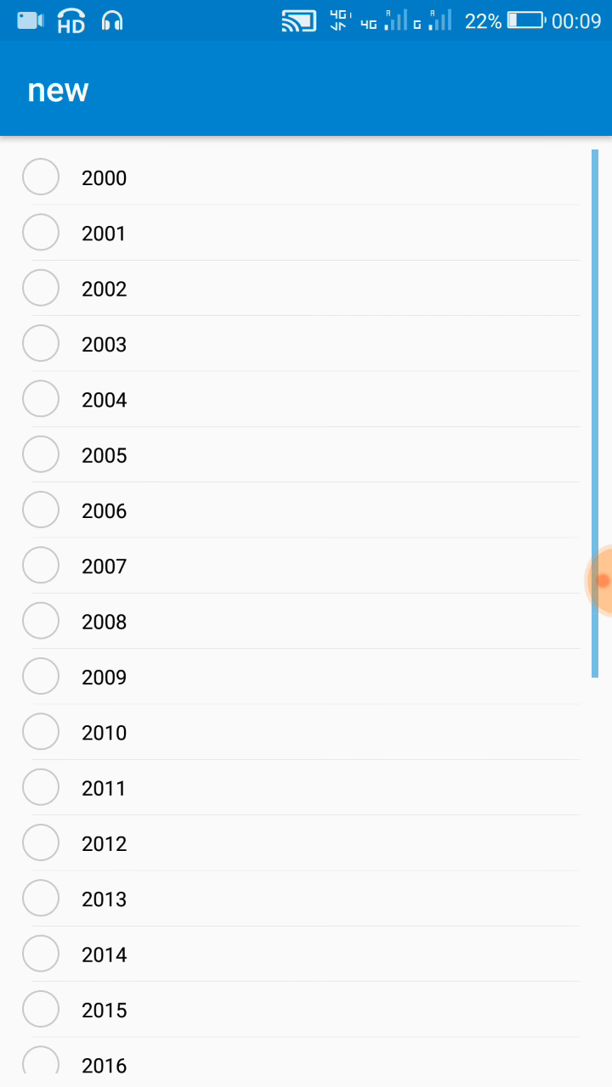
scroll("down", 3)
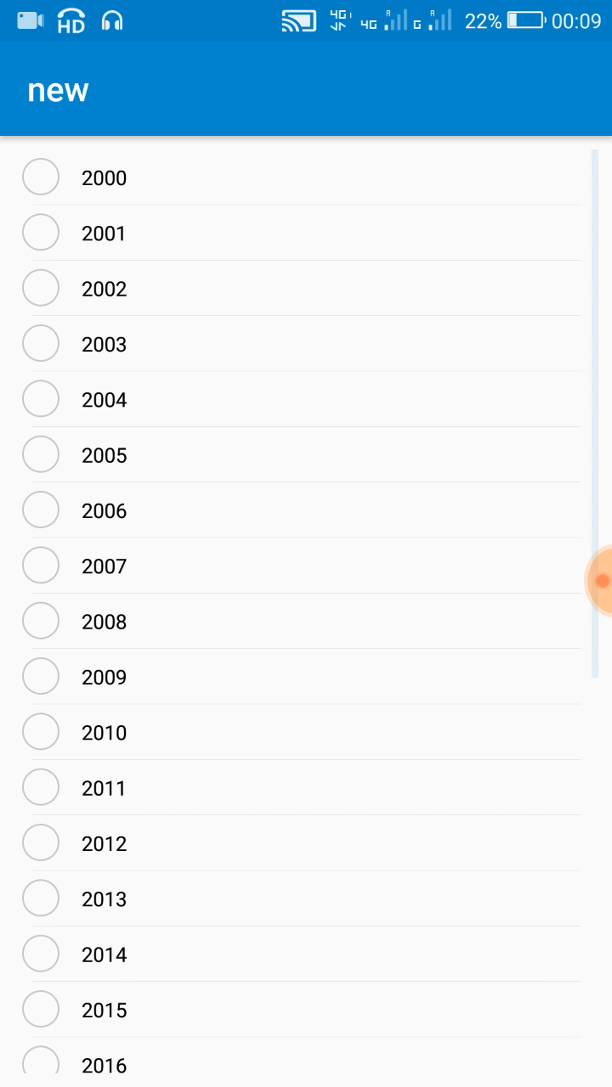
scroll("down", 3)
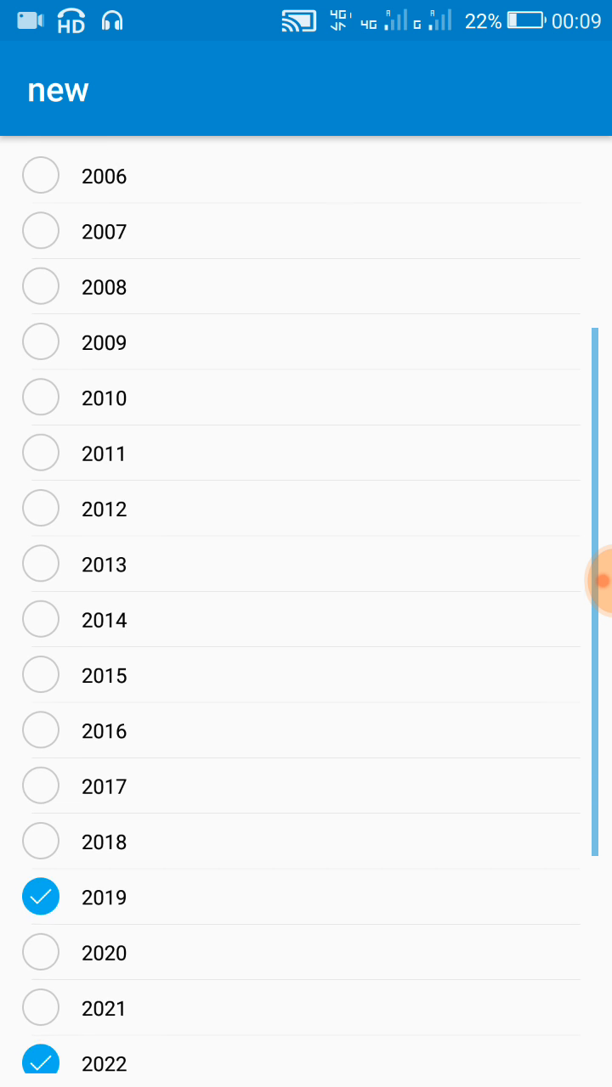
scroll("down", 3)
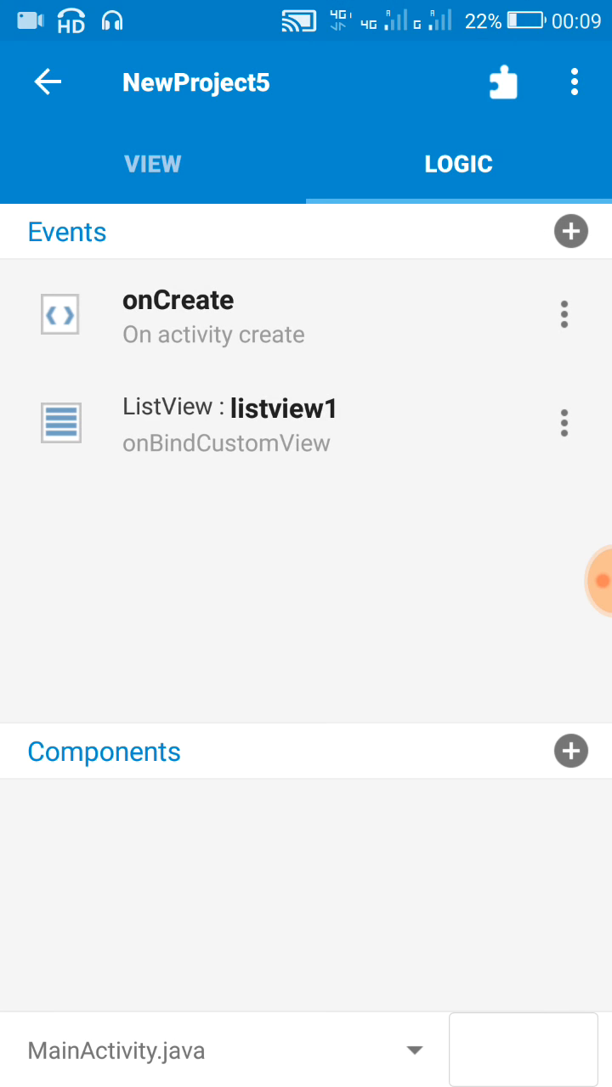
Add a File (Shared Preferences) component named f to the project.
left_click(229, 425)
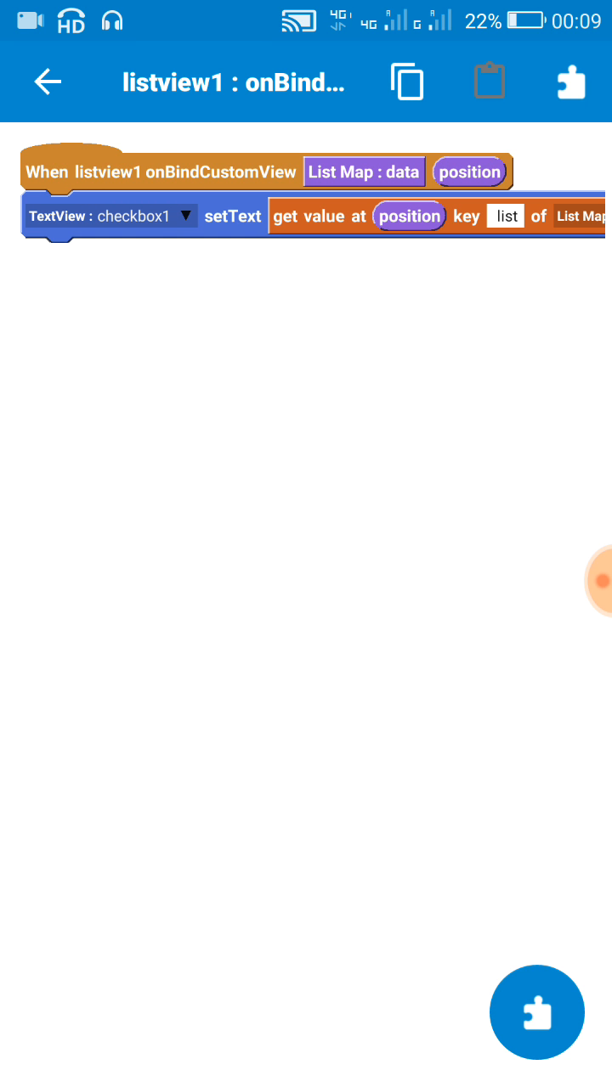
left_click(47, 82)
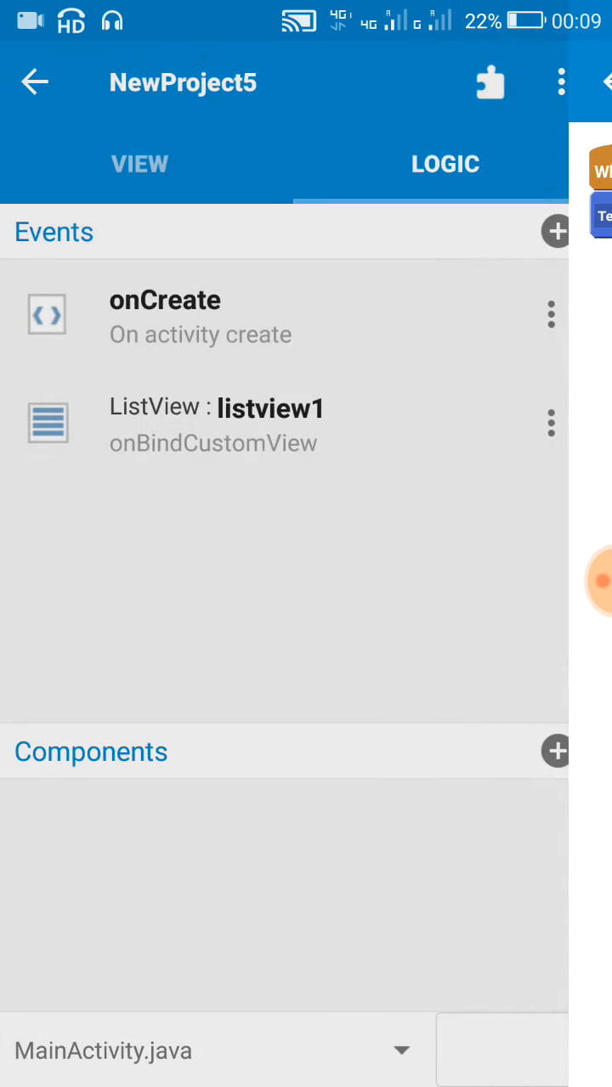
left_click(556, 751)
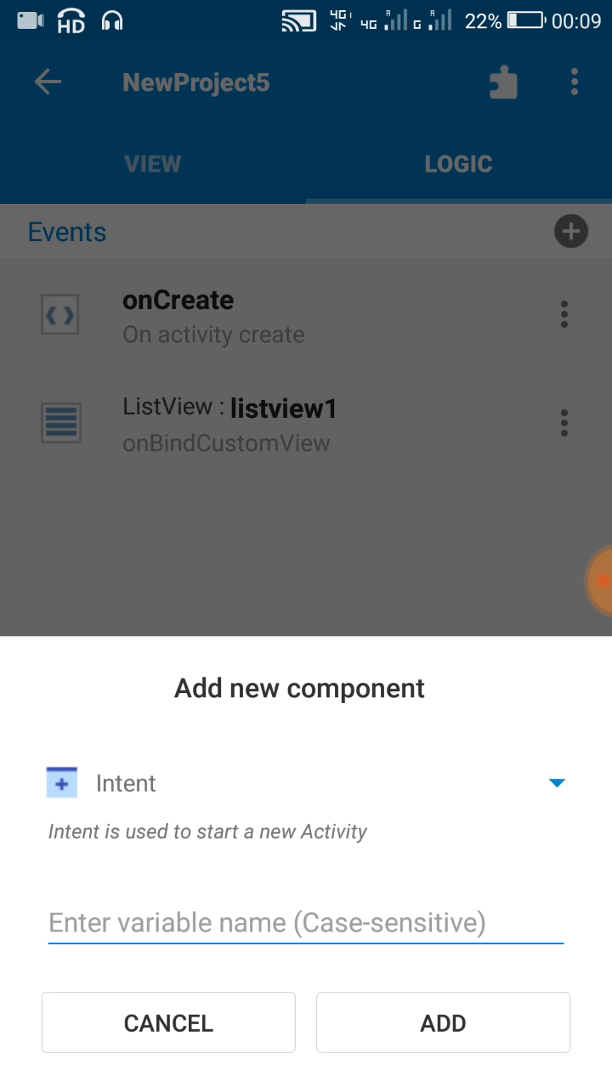
left_click(557, 783)
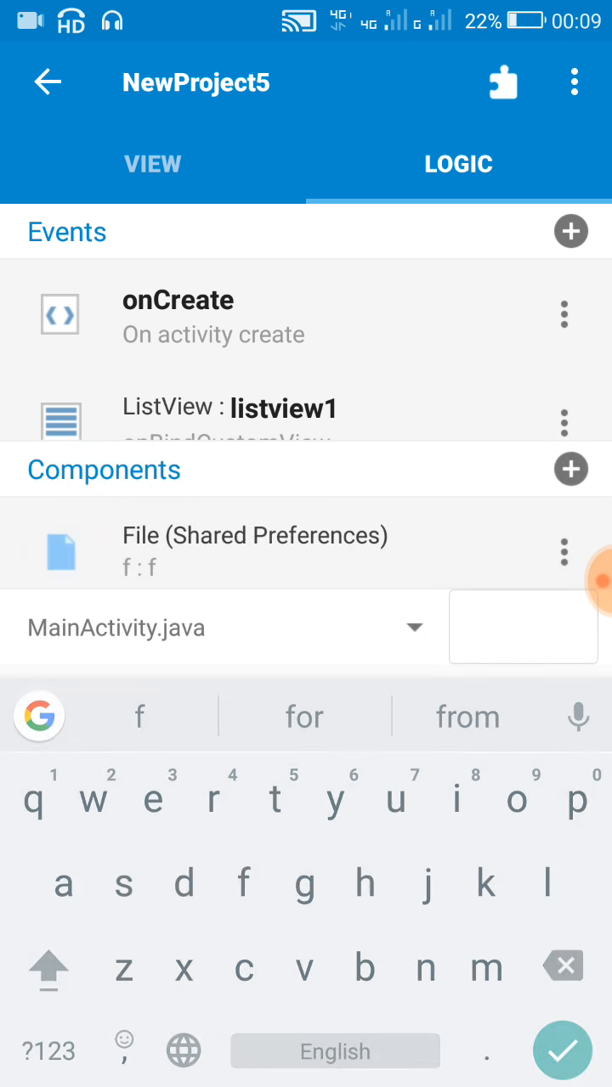
left_click(229, 424)
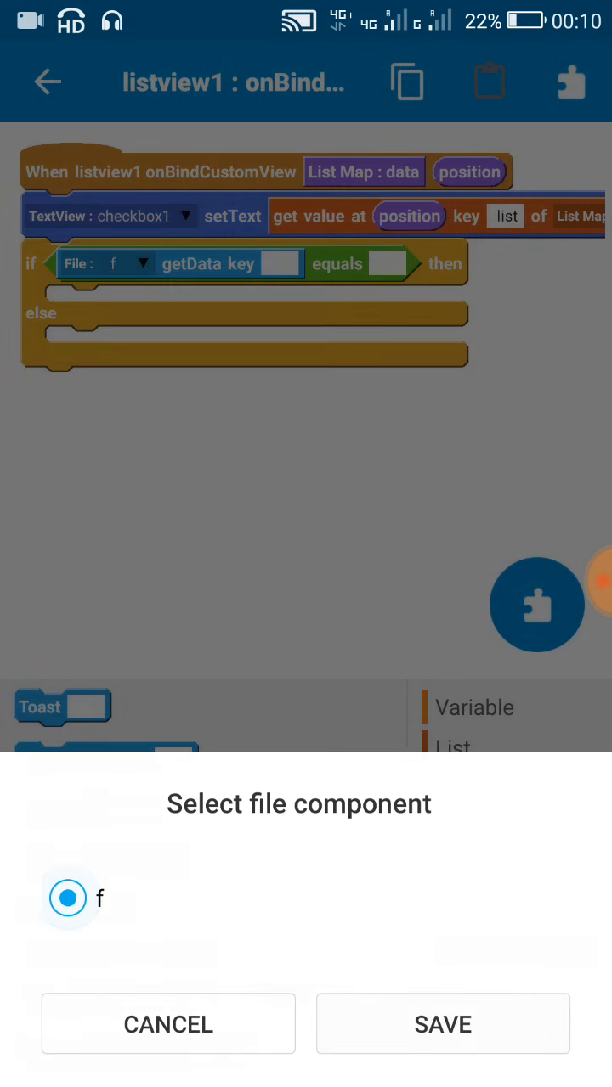
Make the if condition compare f getData against the text 'checked'.
left_click(441, 1023)
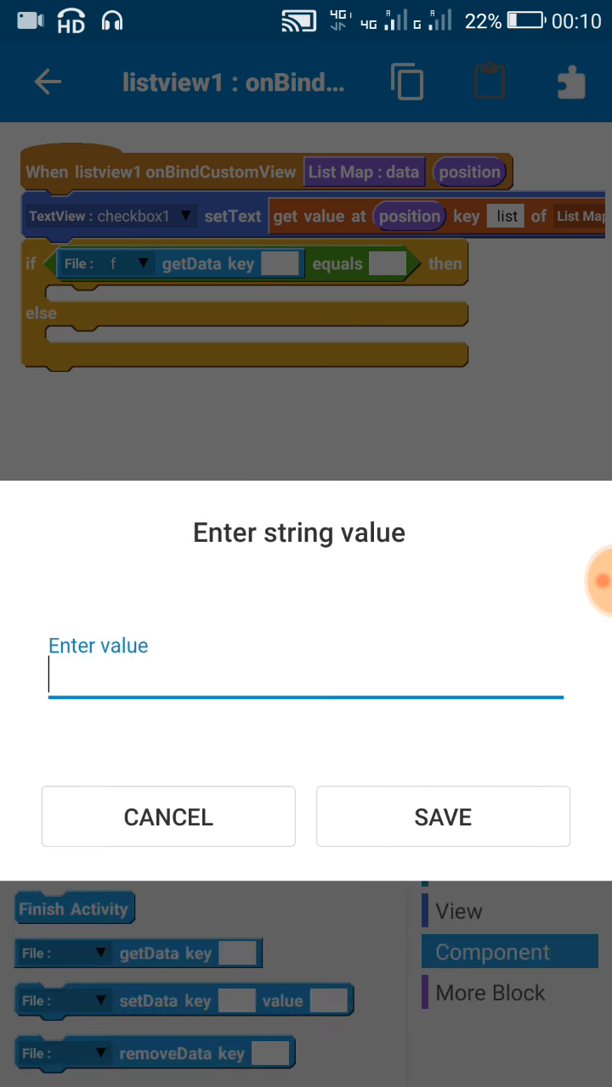
left_click(304, 676)
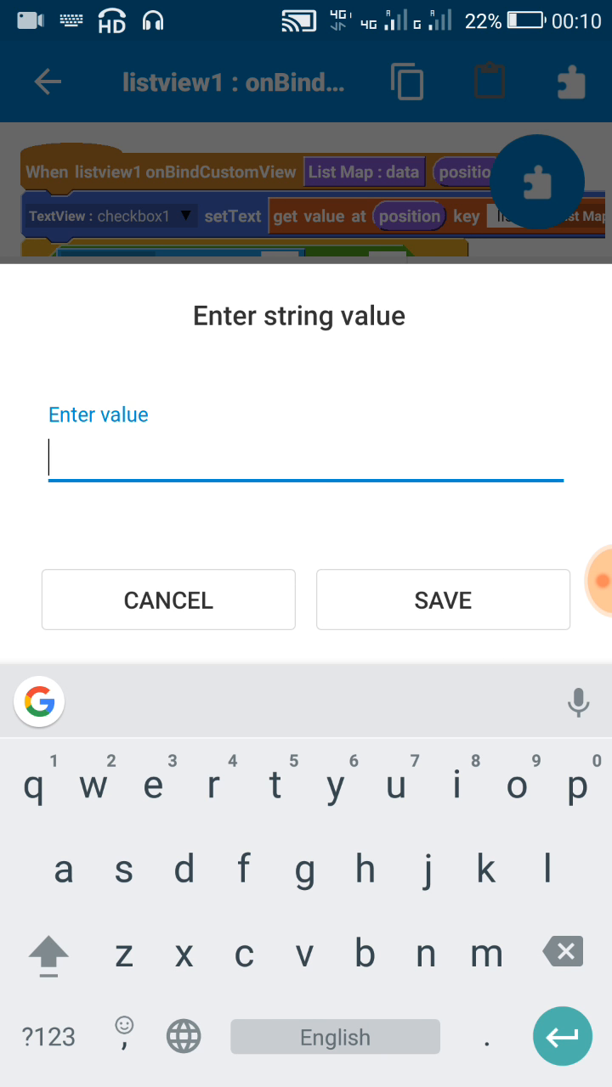
type("chec")
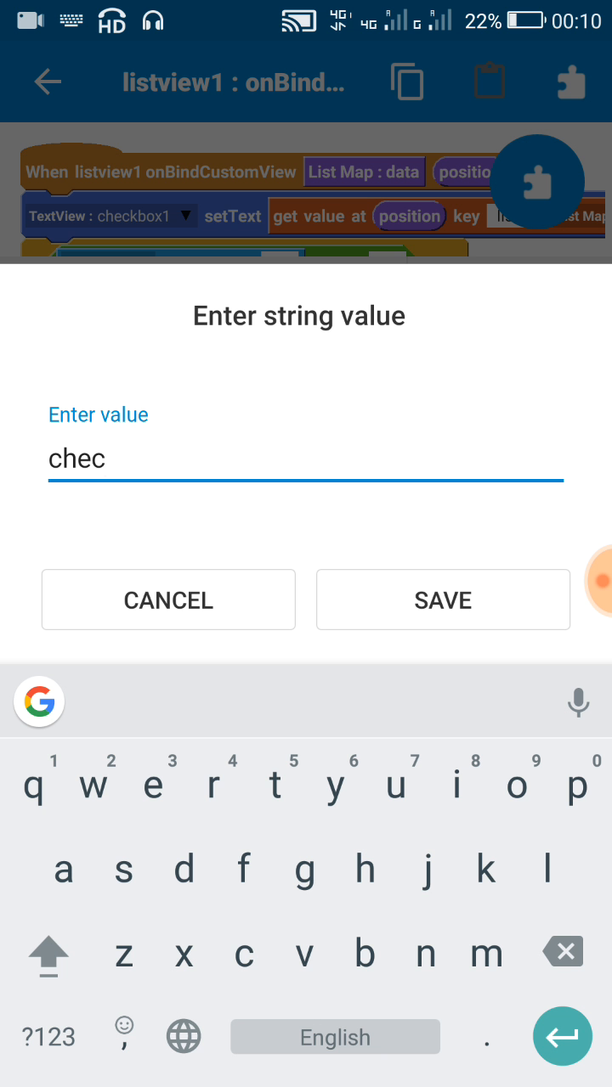
key("e")
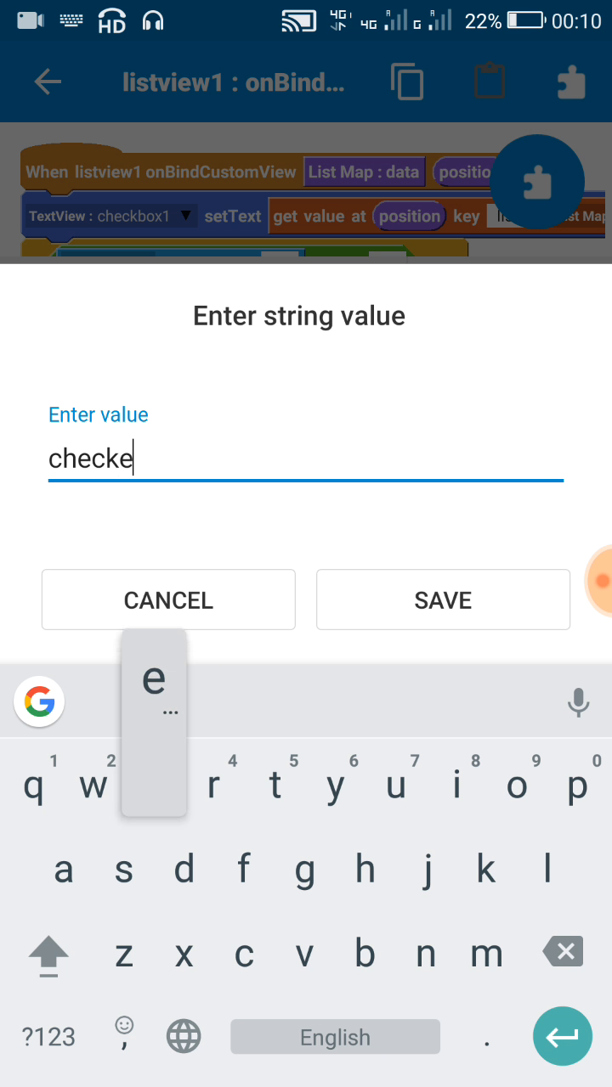
left_click(442, 599)
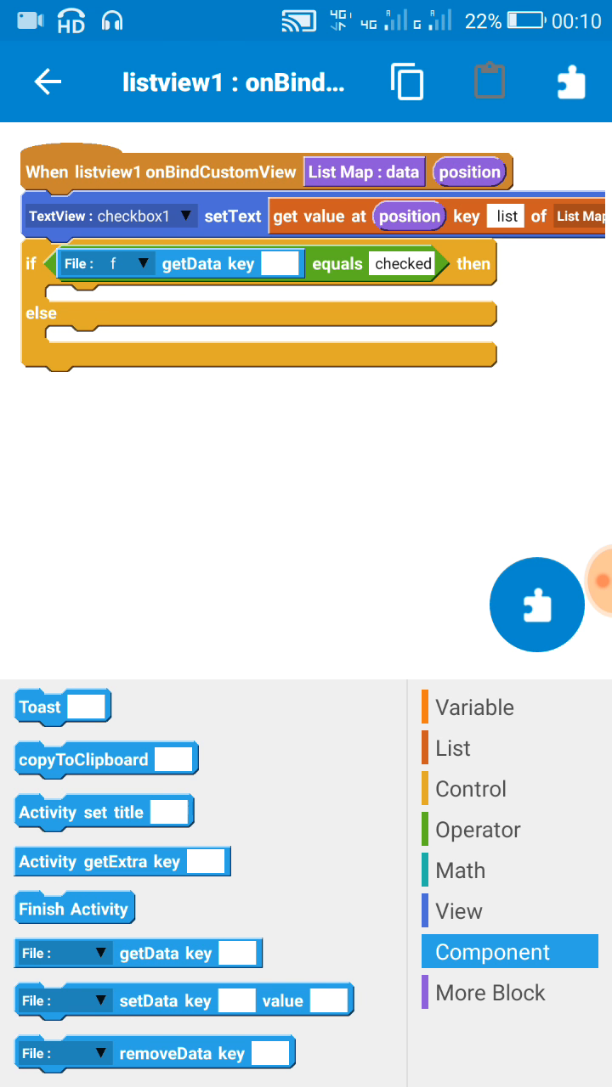
Set the getData key to join 'a' with toString of position without decimals.
left_click(469, 788)
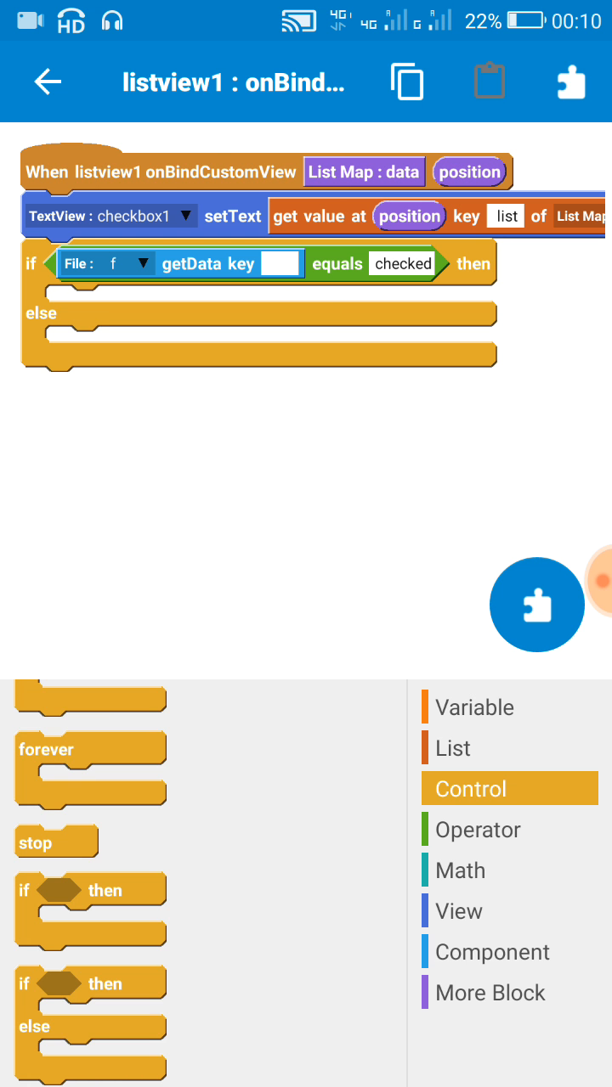
left_click(476, 829)
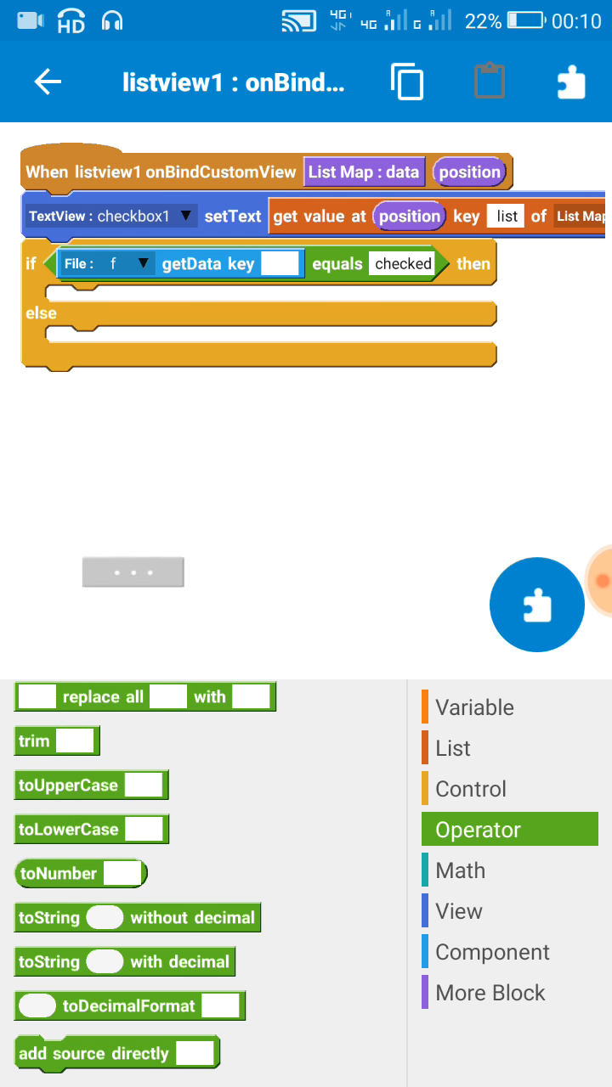
left_click_drag(136, 918, 206, 495)
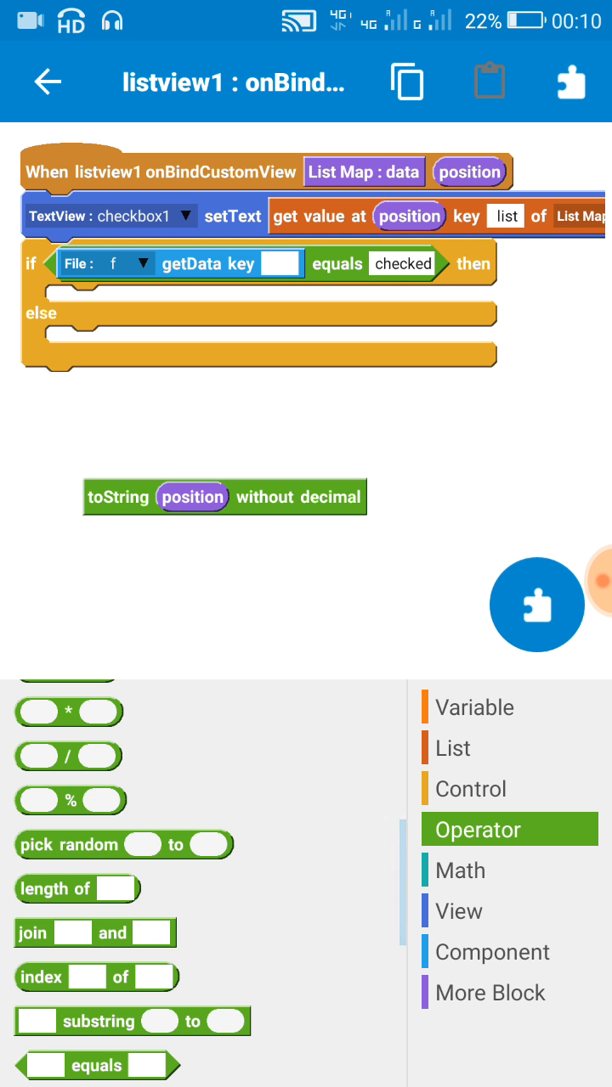
scroll("down", 3)
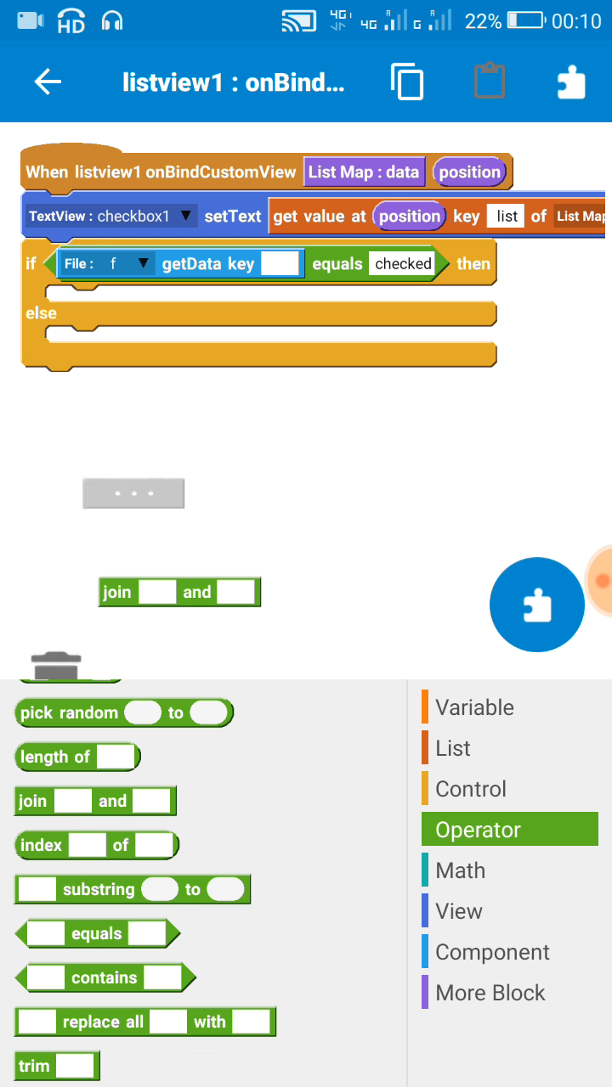
left_click(167, 591)
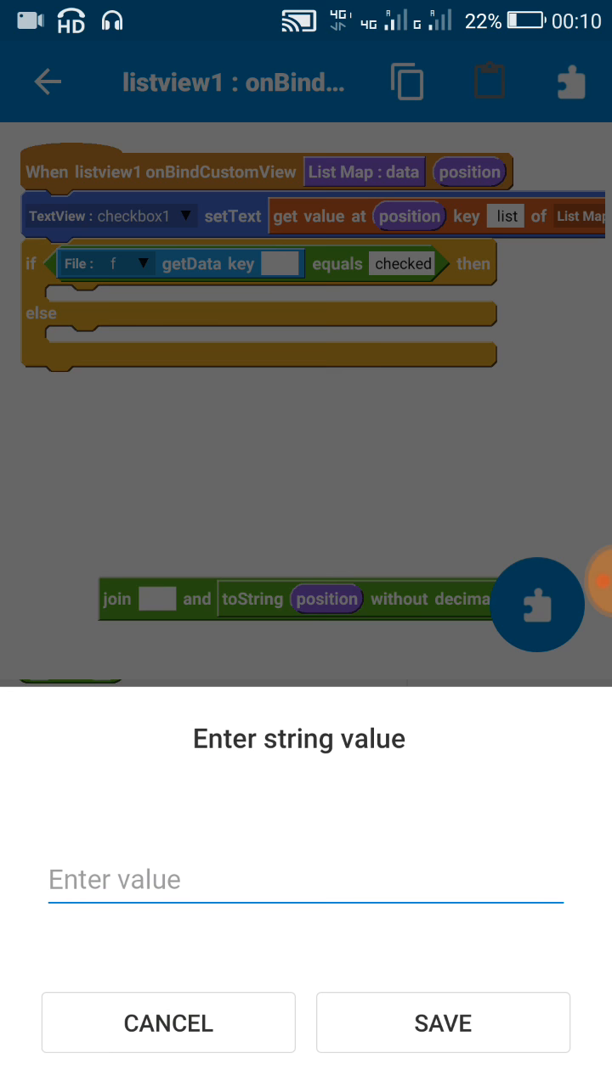
type("a")
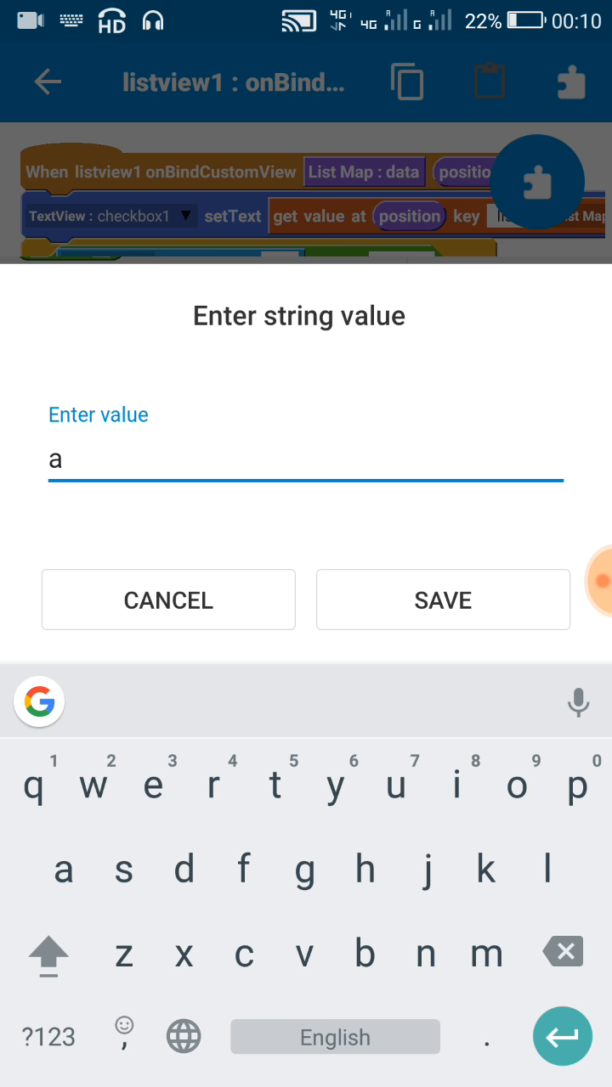
left_click(442, 599)
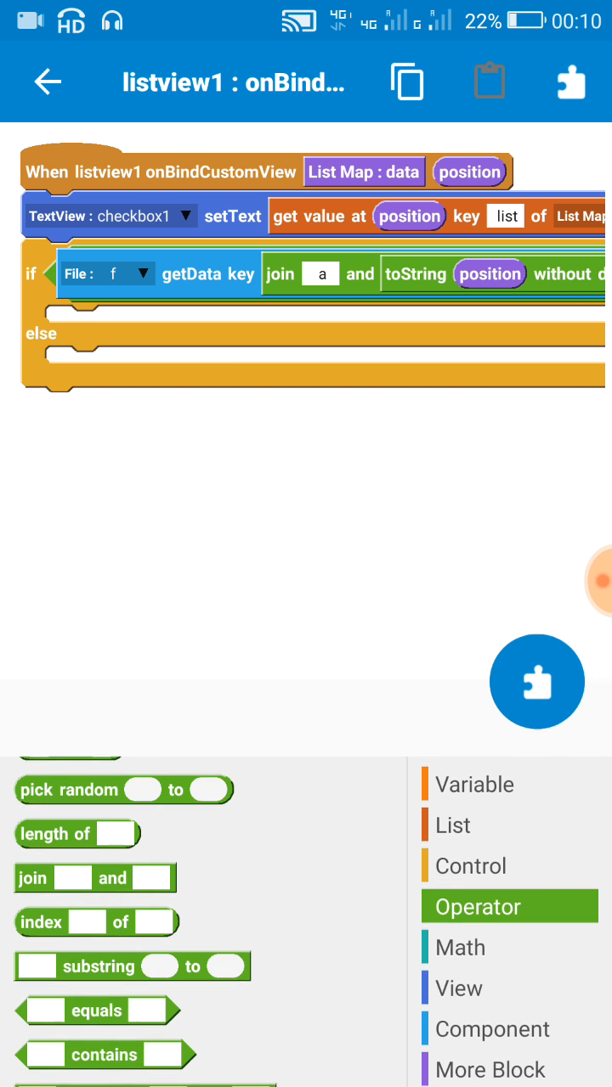
Have the if branch set checkbox1 checked to true.
left_click(458, 989)
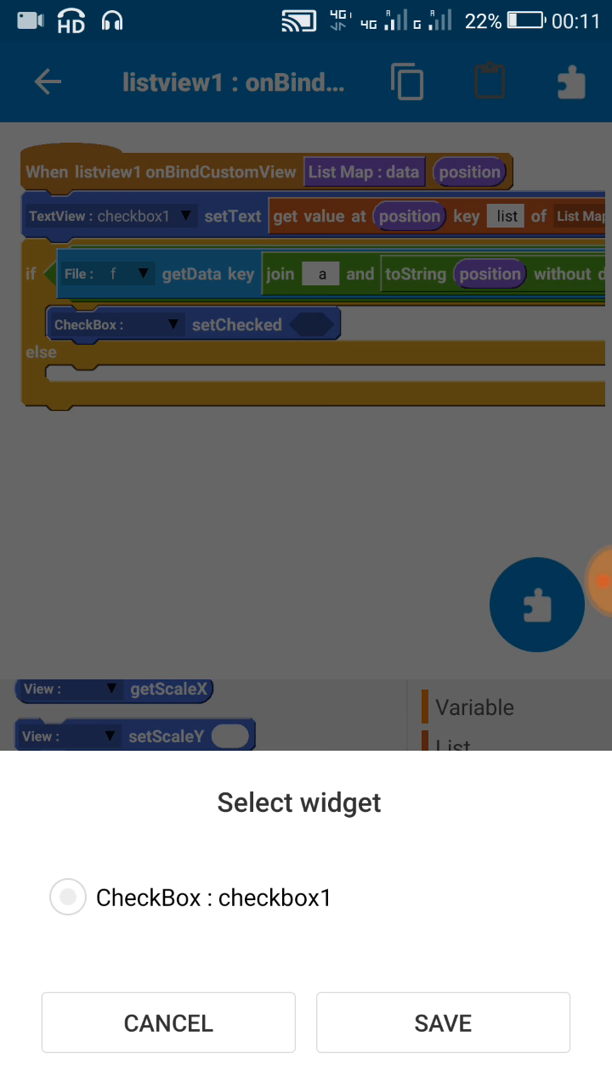
left_click(441, 1022)
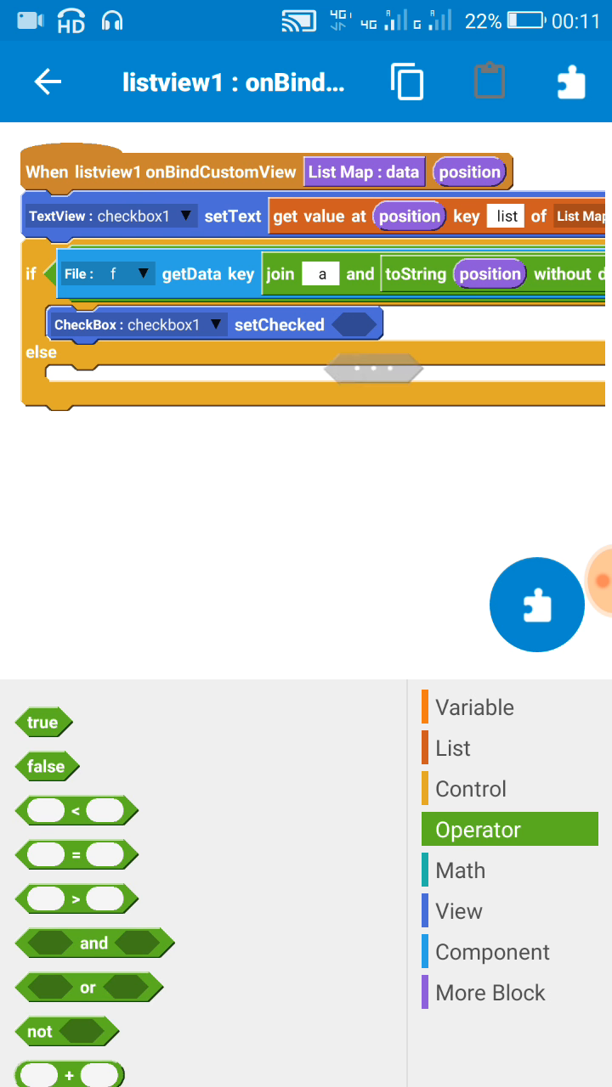
left_click_drag(41, 724, 352, 328)
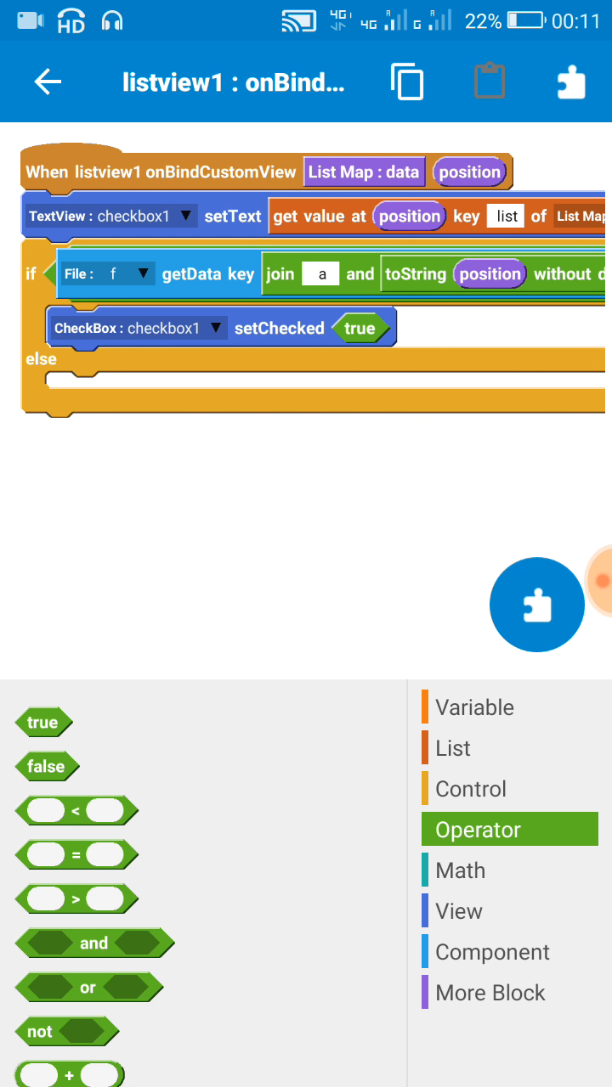
Copy the setChecked block into the else branch with the value false.
left_click(487, 82)
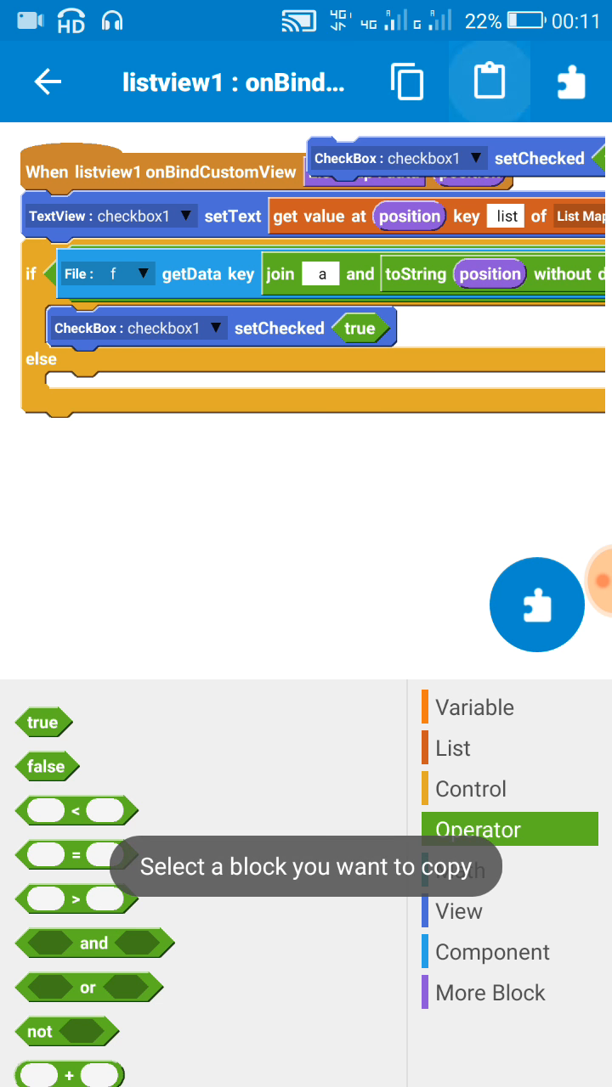
left_click(489, 82)
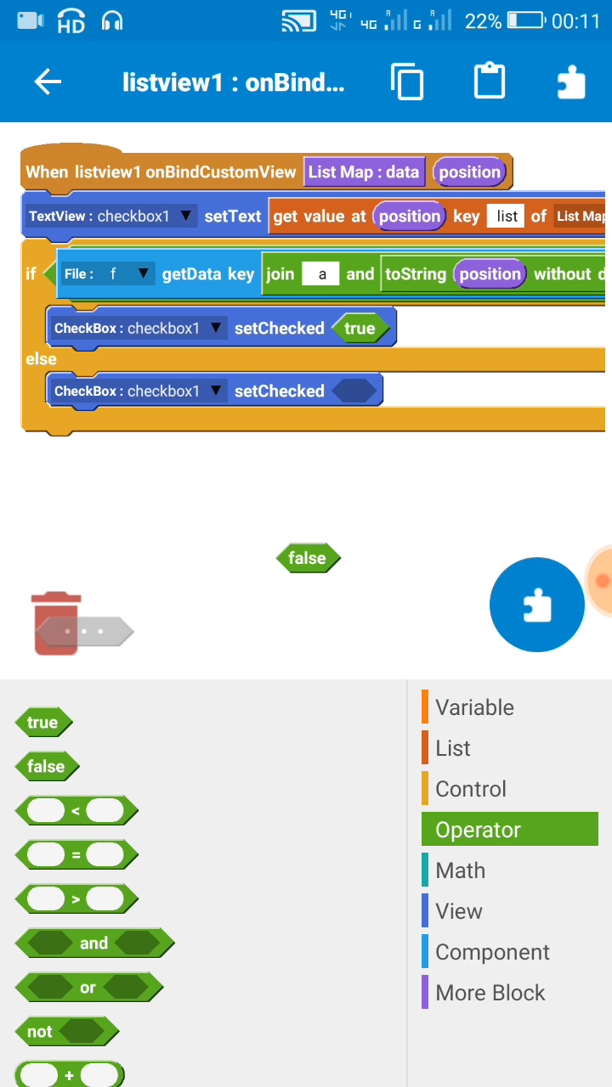
left_click_drag(308, 557, 363, 394)
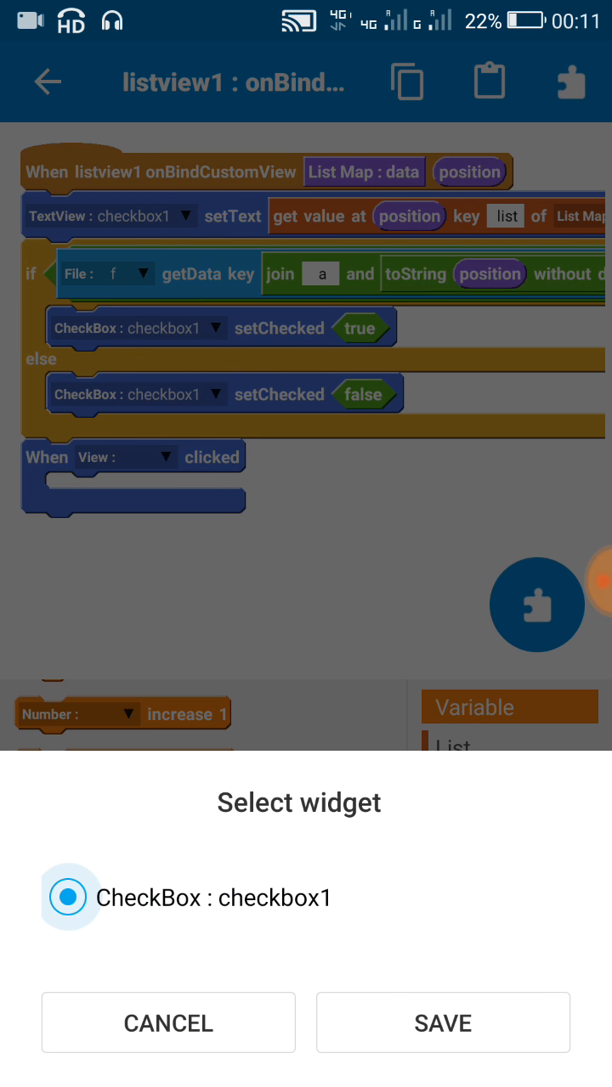
Add a checkbox1 clicked event with an if-else on checkbox1 getChecked.
left_click(442, 1023)
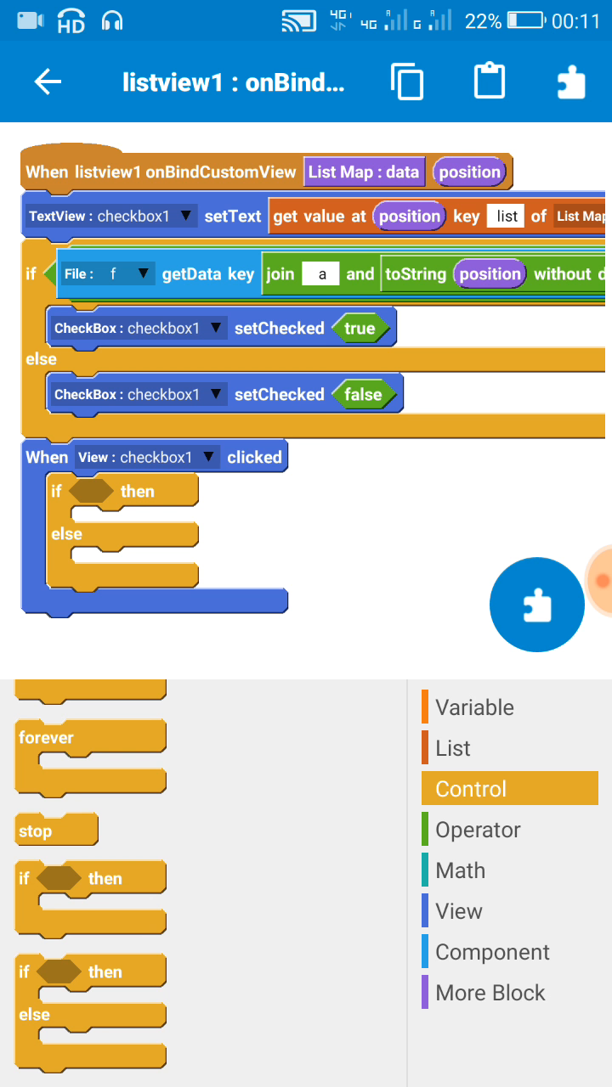
left_click(459, 911)
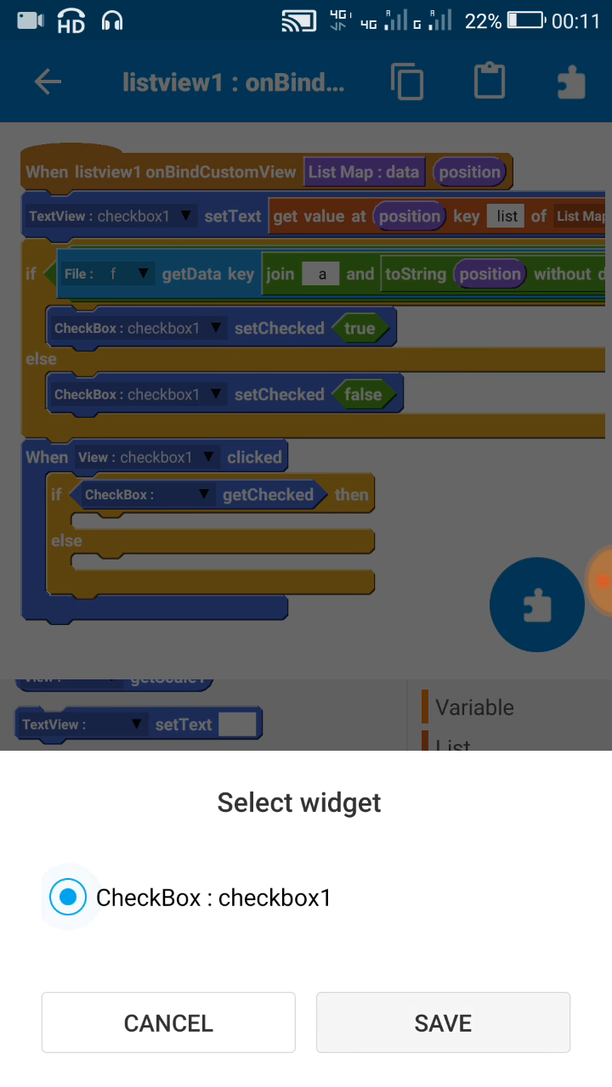
left_click(442, 1023)
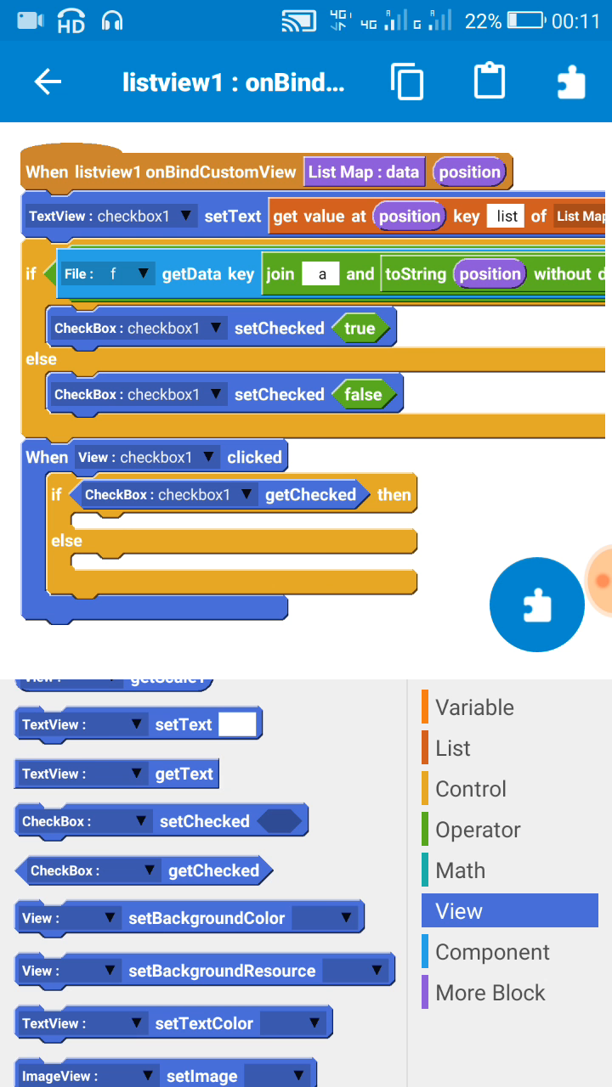
mouse_move(340, 24)
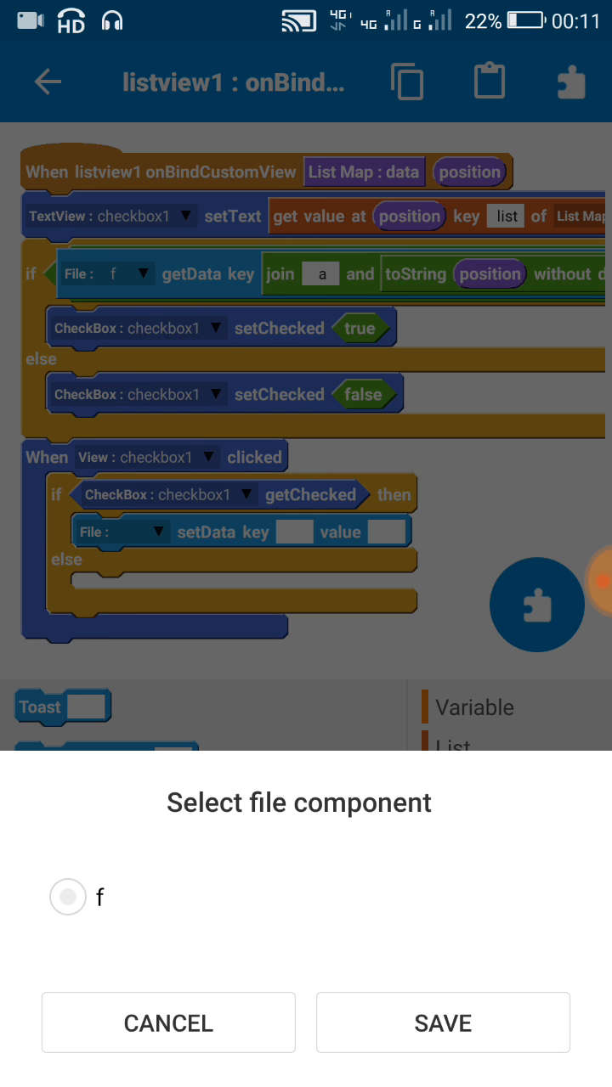
In the then branch, save the value 'checked' to file f with setData.
left_click(442, 1023)
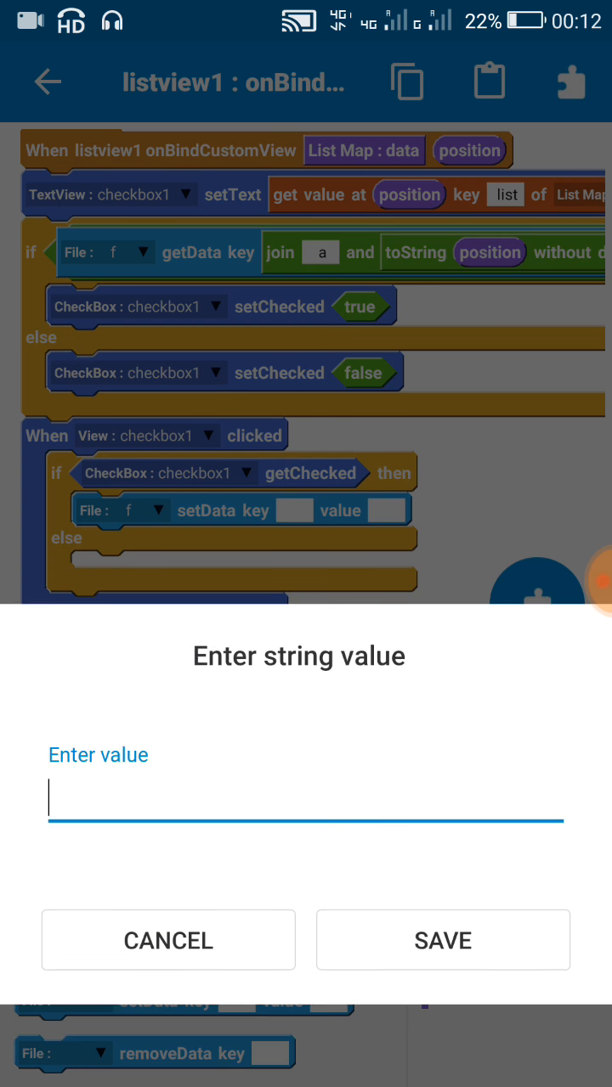
type("checke")
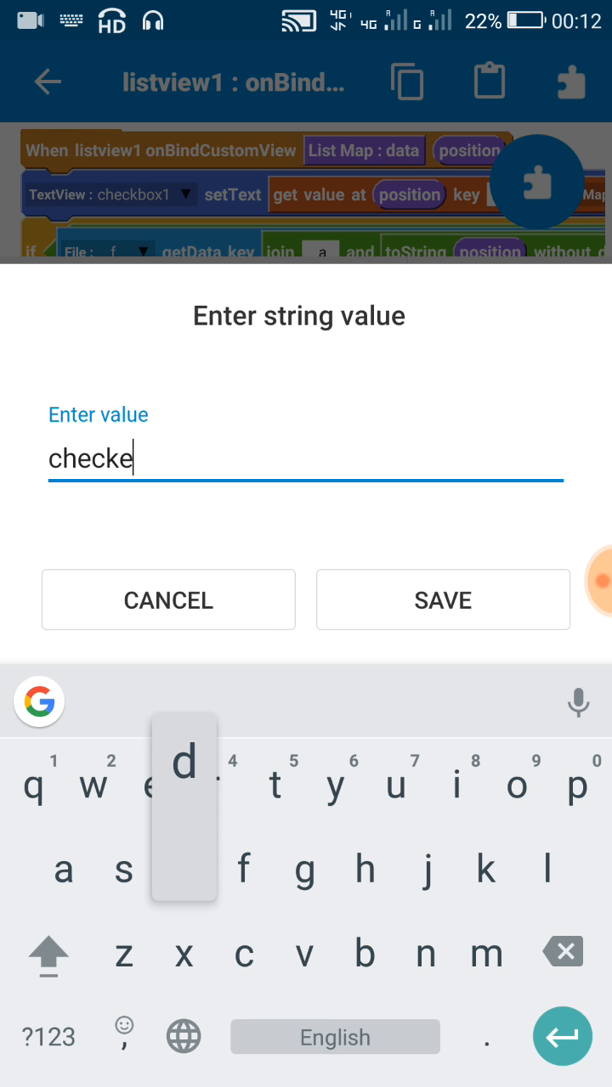
left_click(442, 599)
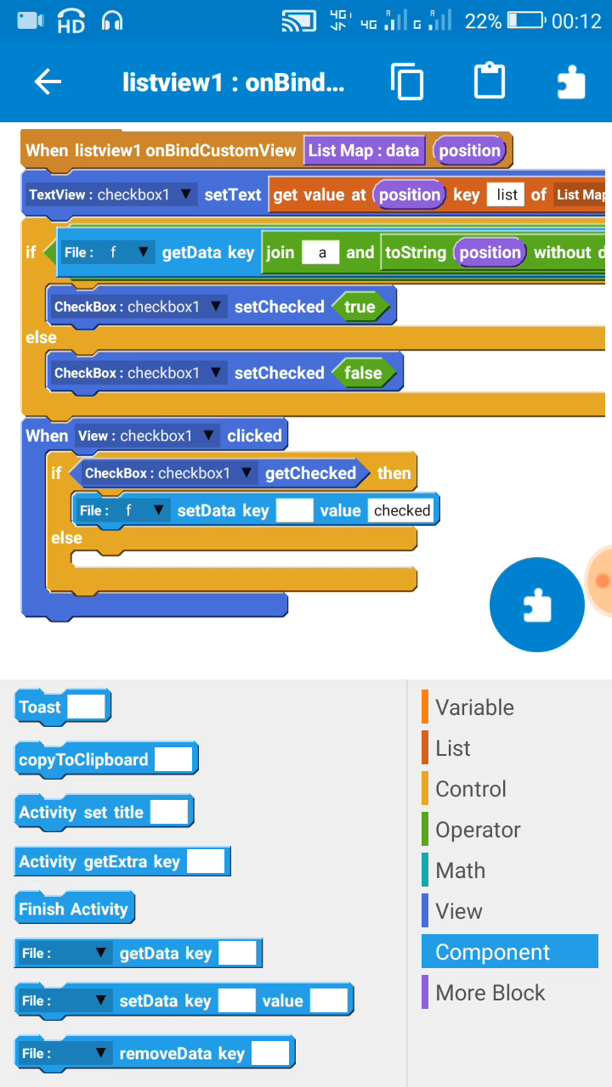
Copy the setData block into else and change its saved value to 'notchecked'.
left_click(406, 81)
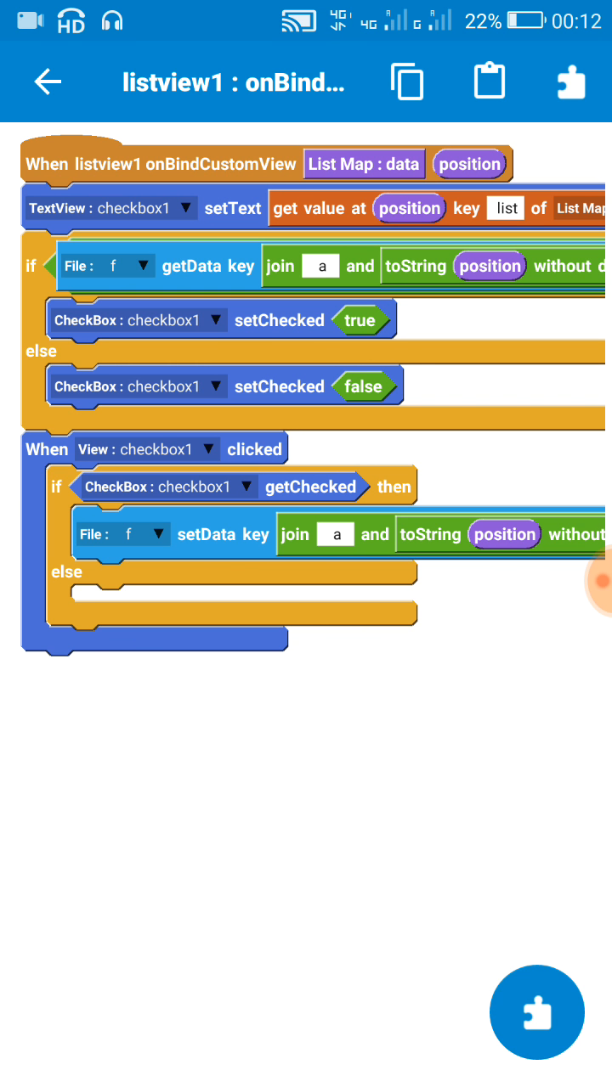
left_click(488, 81)
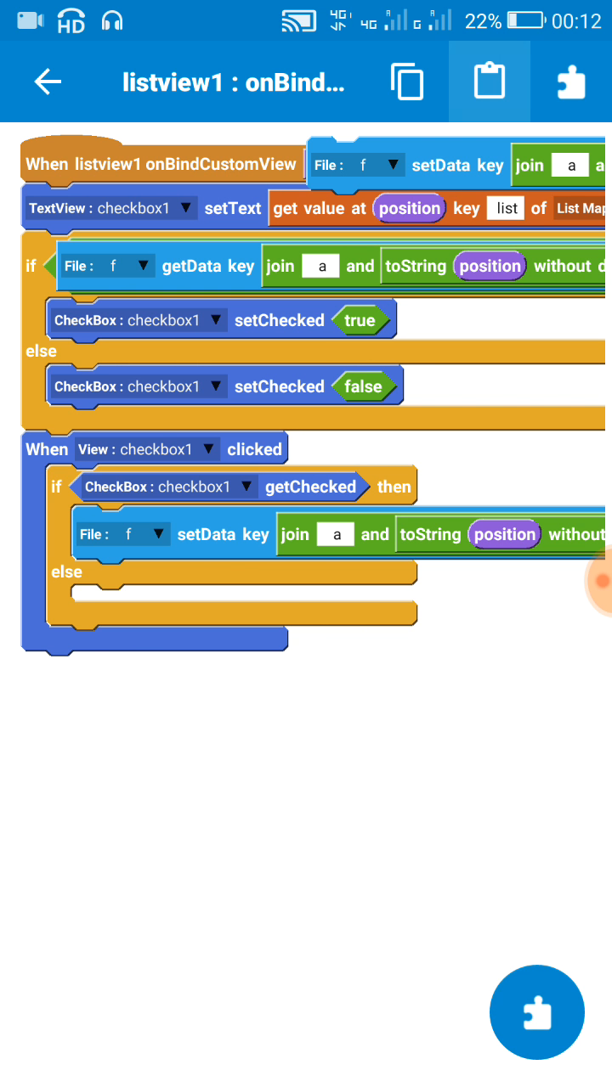
left_click(488, 82)
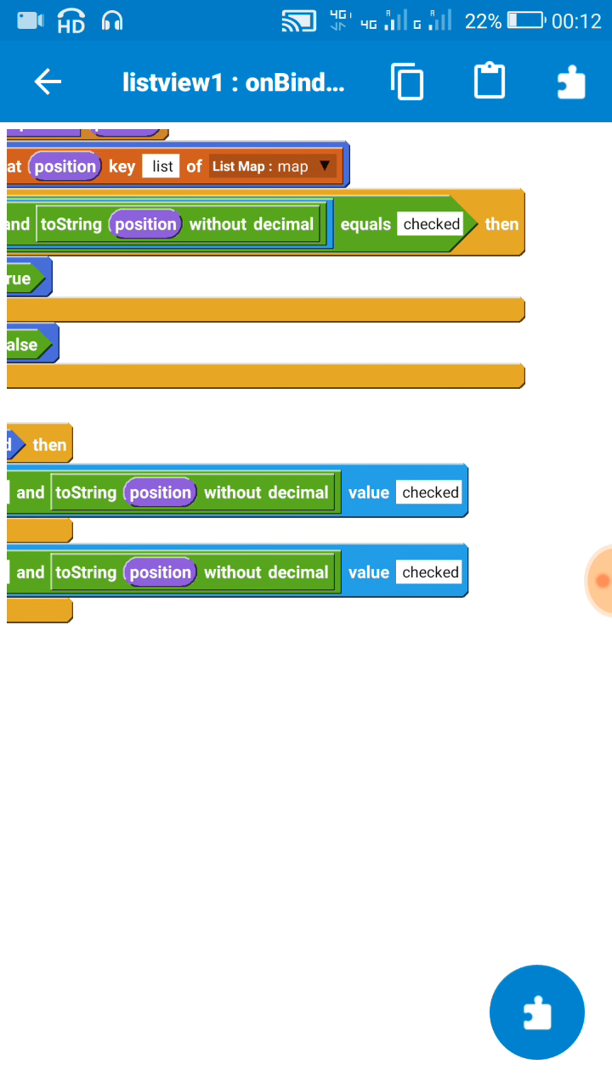
left_click(432, 225)
type("notchecked")
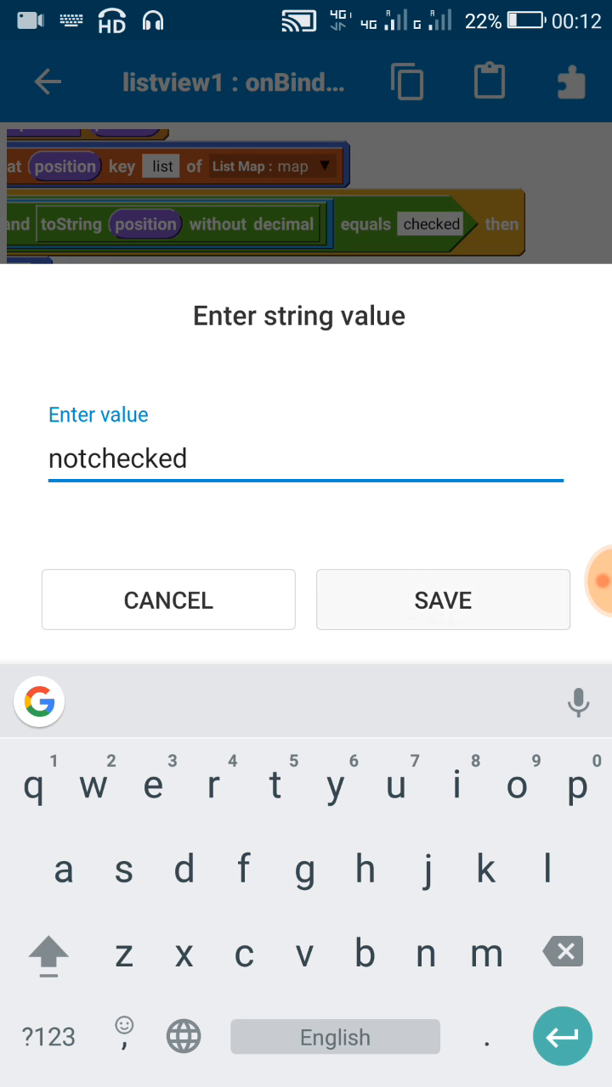
left_click(442, 599)
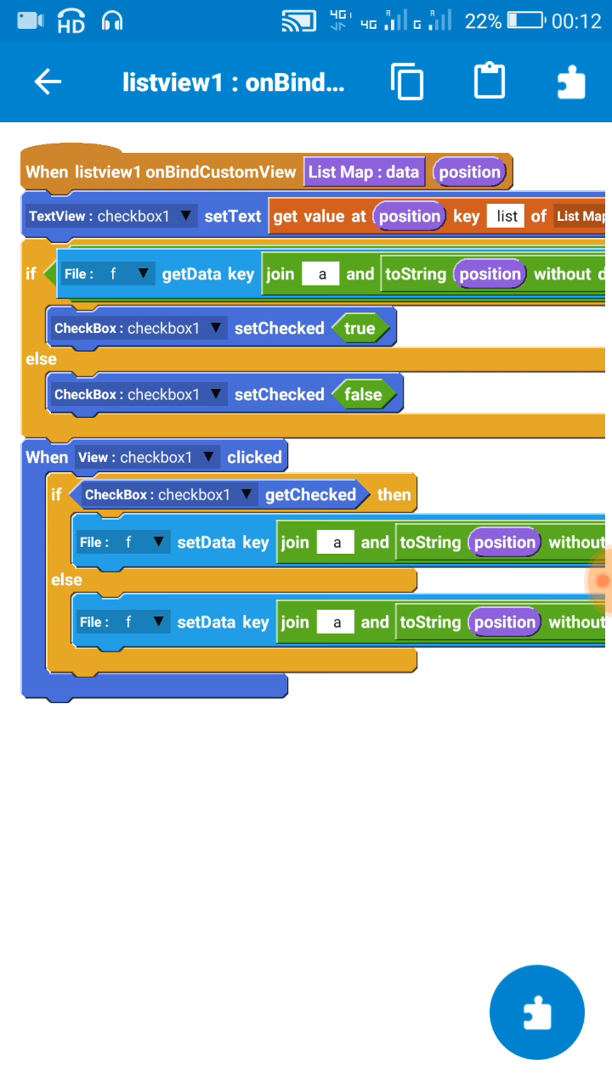
Review the blocks and run the project to compile and launch the installer.
scroll("right", 3)
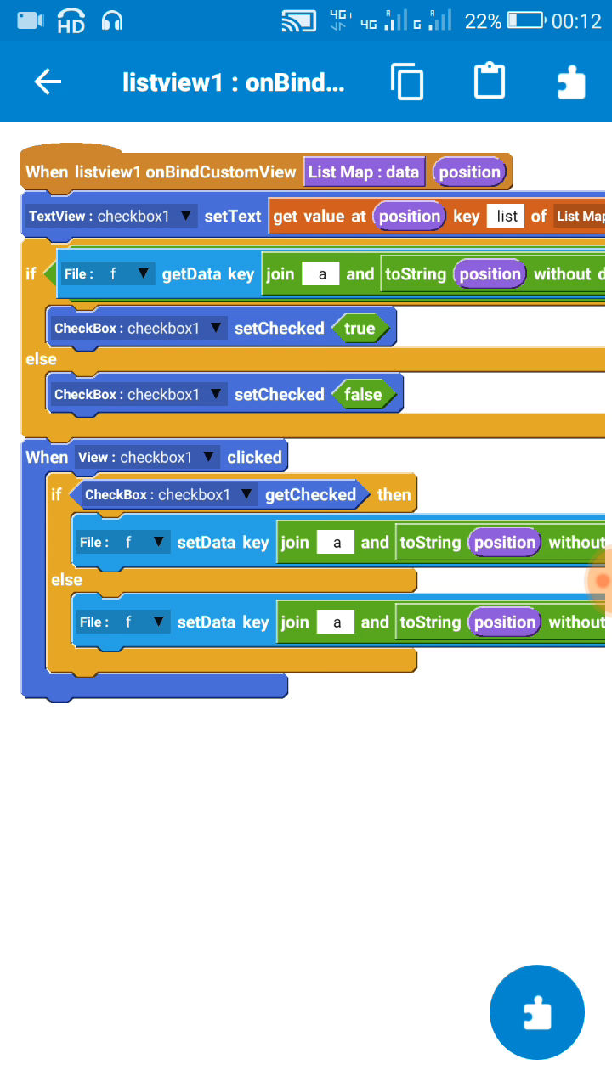
scroll("right", 3)
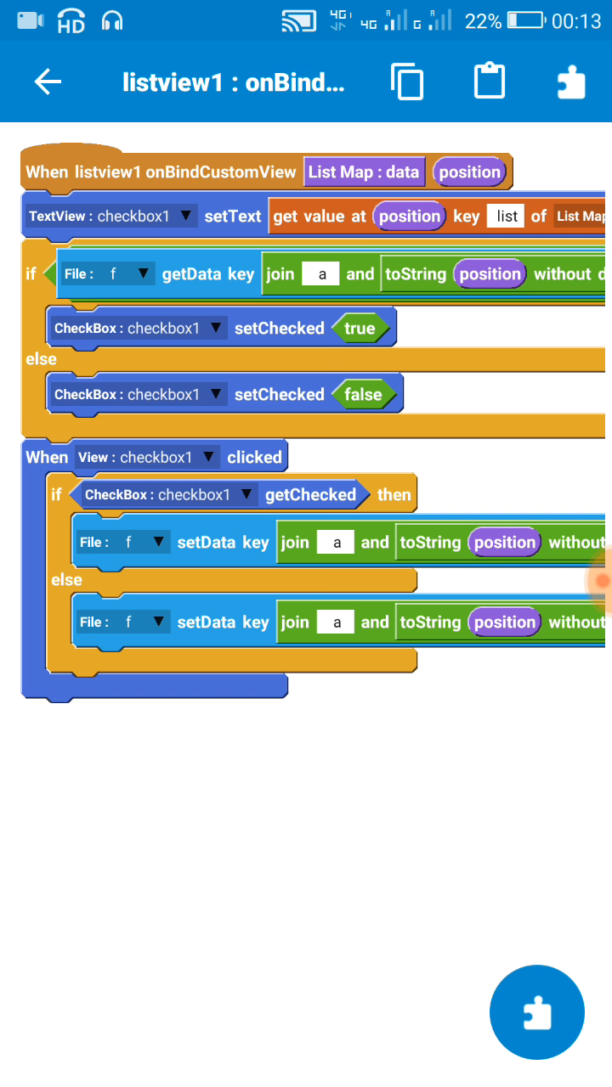
left_click(47, 81)
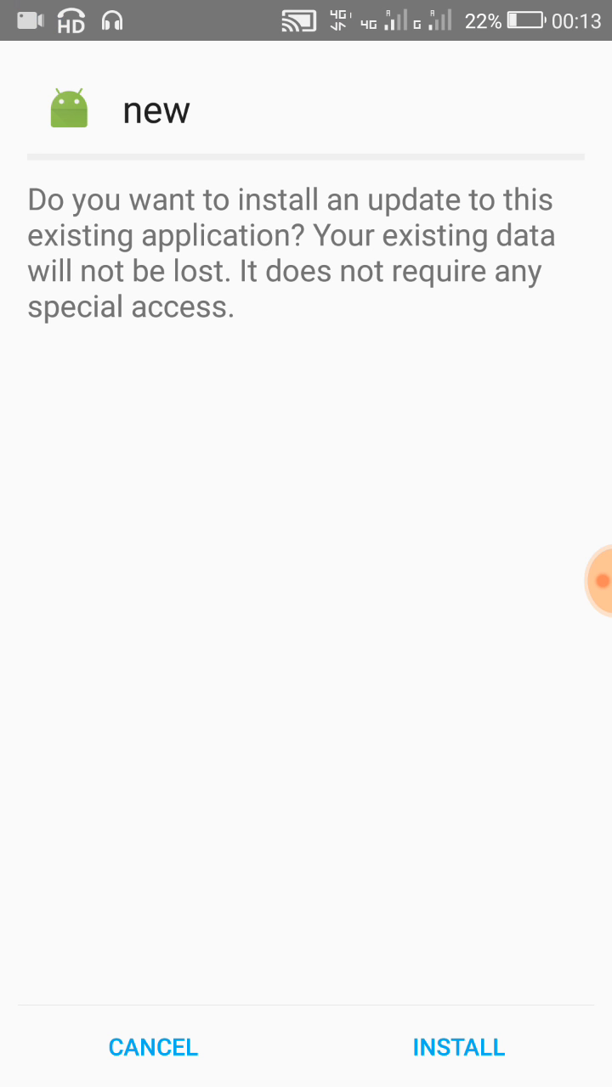
Install the update, tick 2001 and 2005, then scroll down the year list.
left_click(459, 1046)
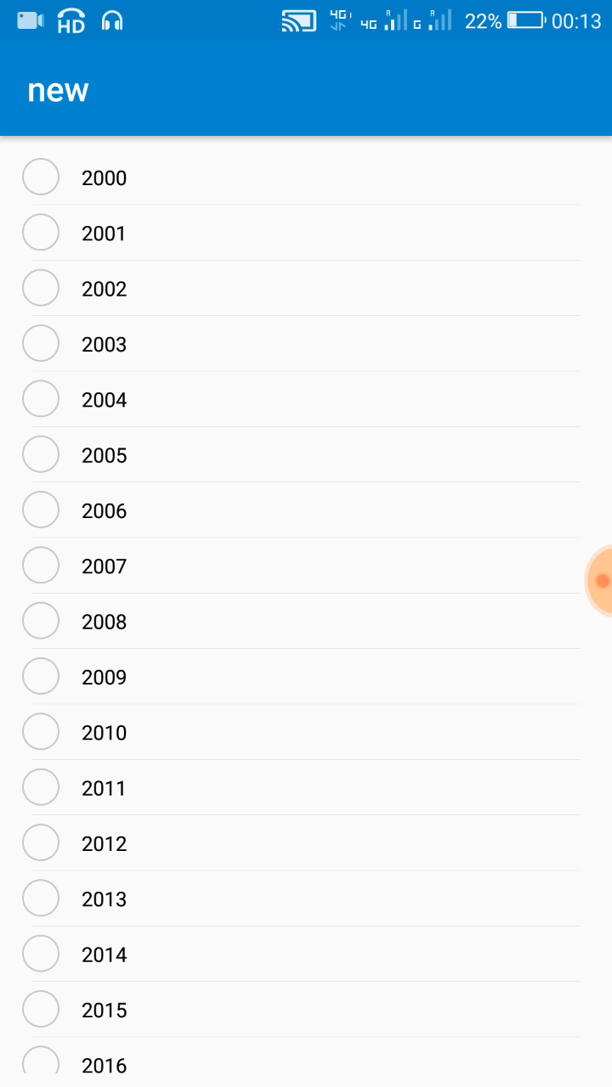
left_click(41, 233)
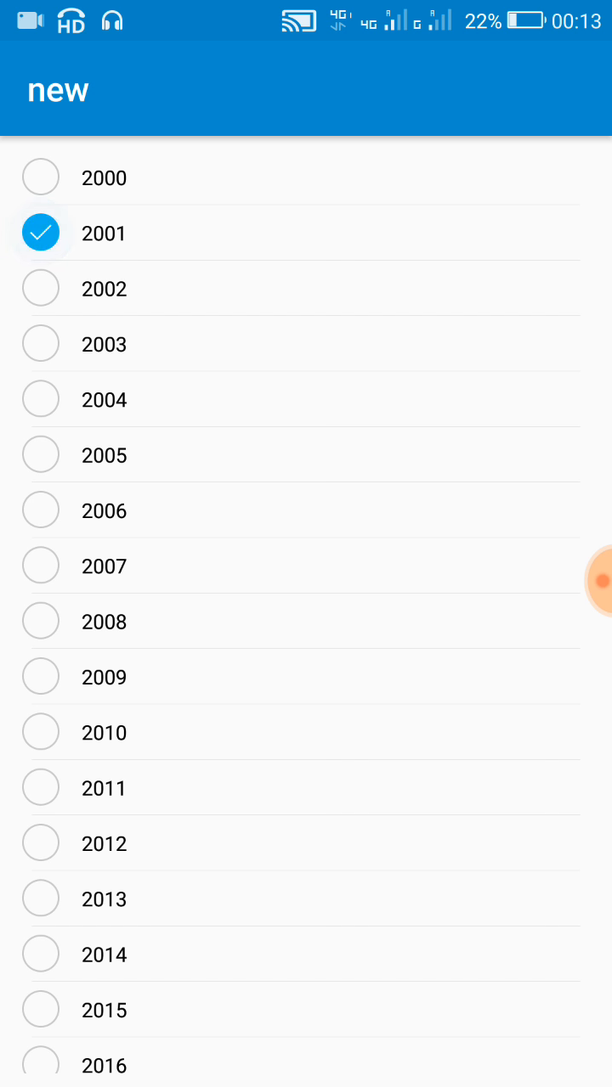
left_click(40, 455)
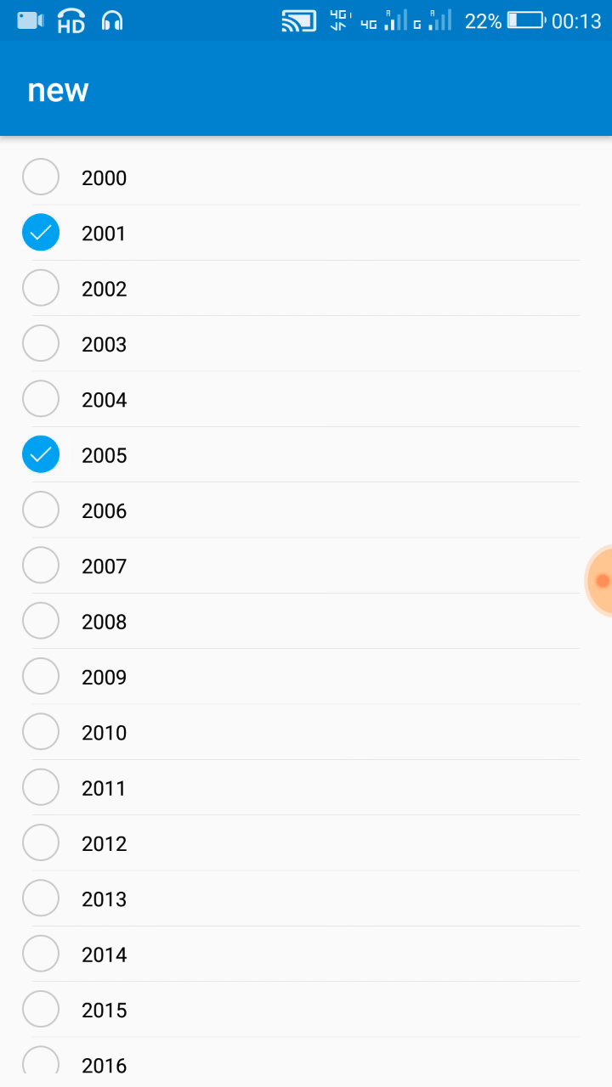
scroll("down", 3)
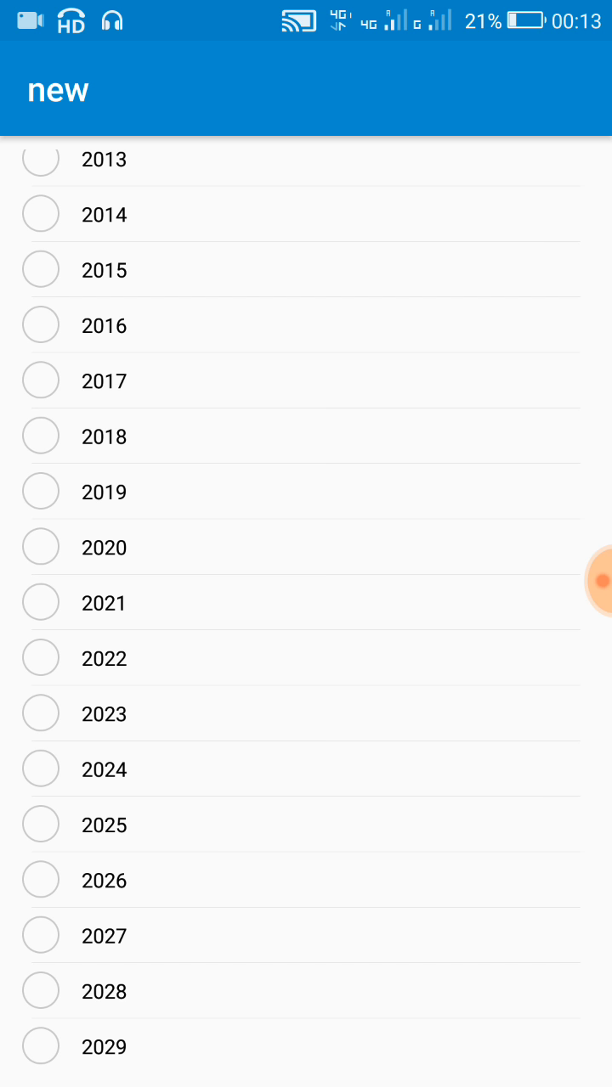
scroll("down", 3)
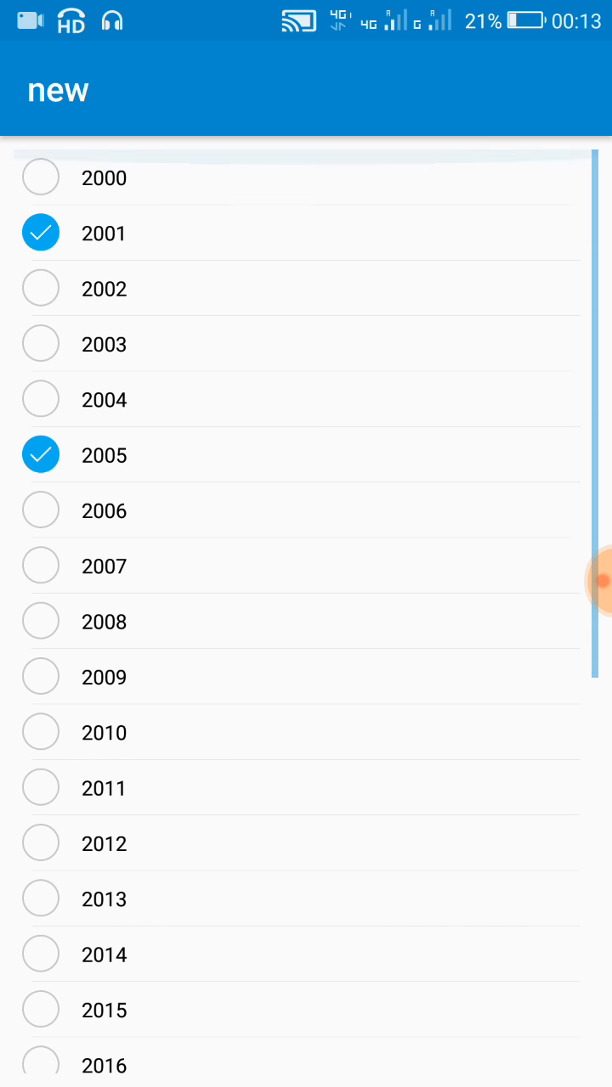
scroll("down", 3)
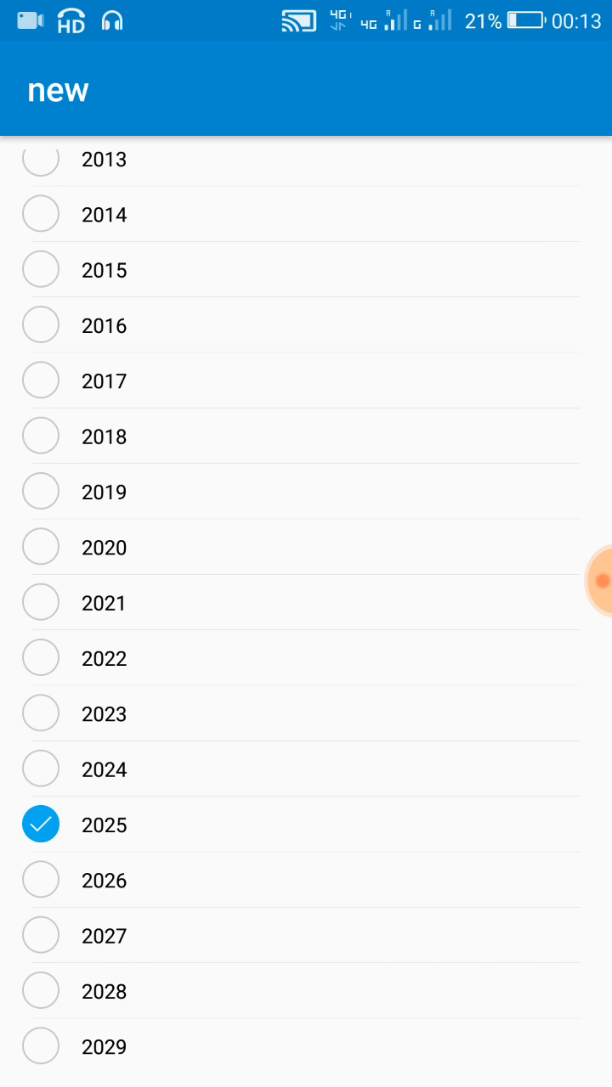
scroll("down", 3)
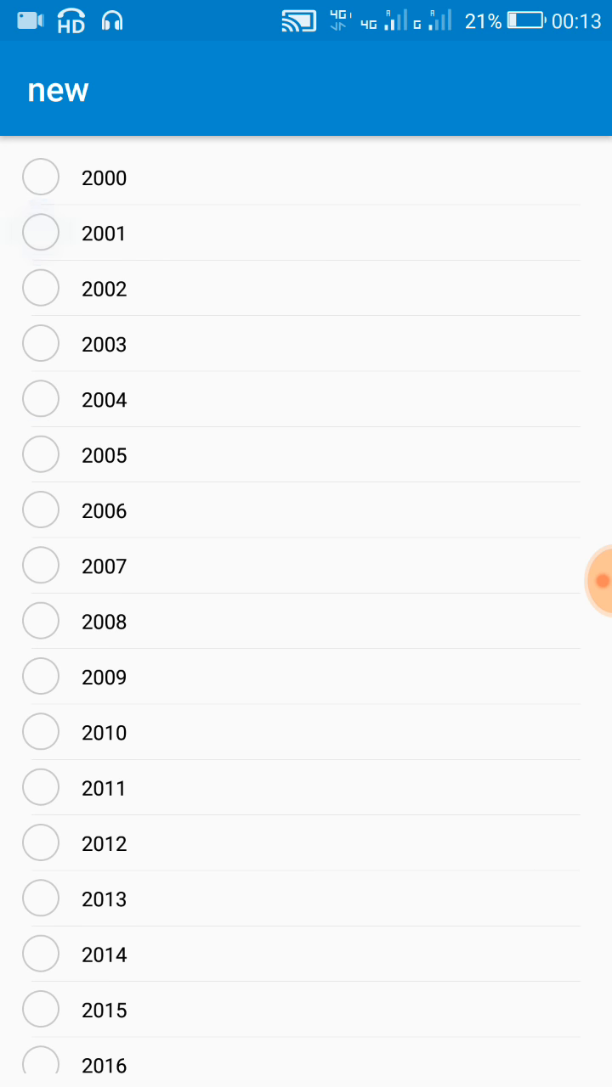